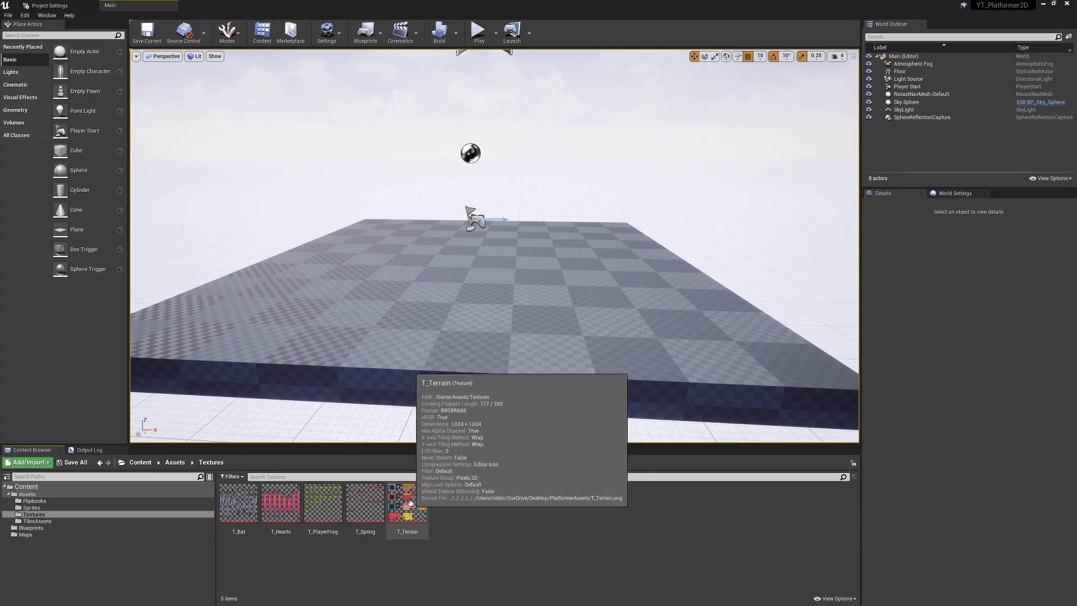
Create T_Terrain_TileSet from the T_Terrain texture via Sprite Actions and open it for editing
right_click(407, 502)
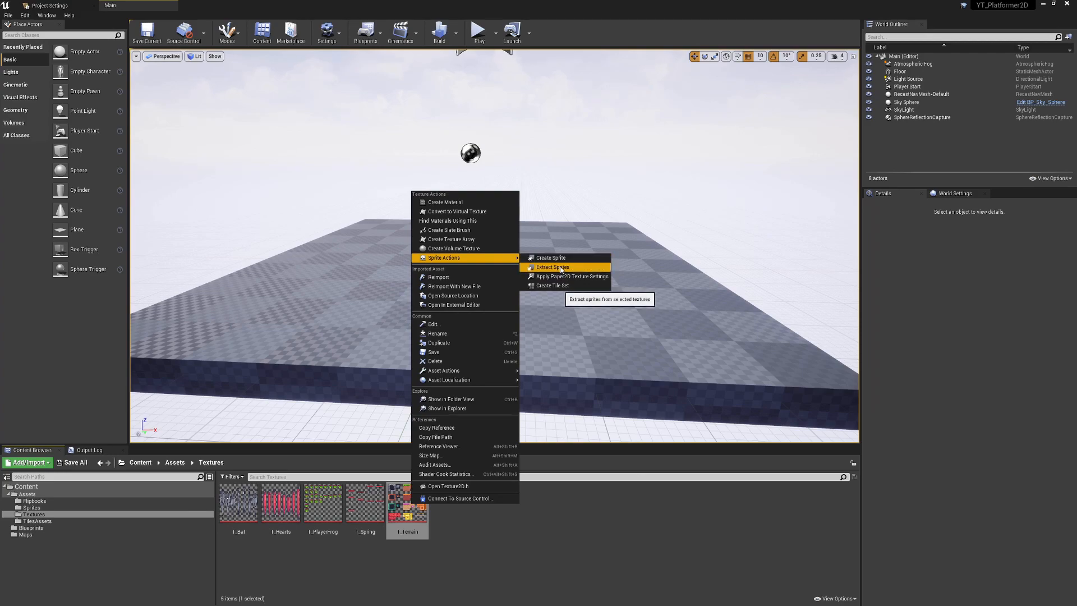
mouse_move(552, 285)
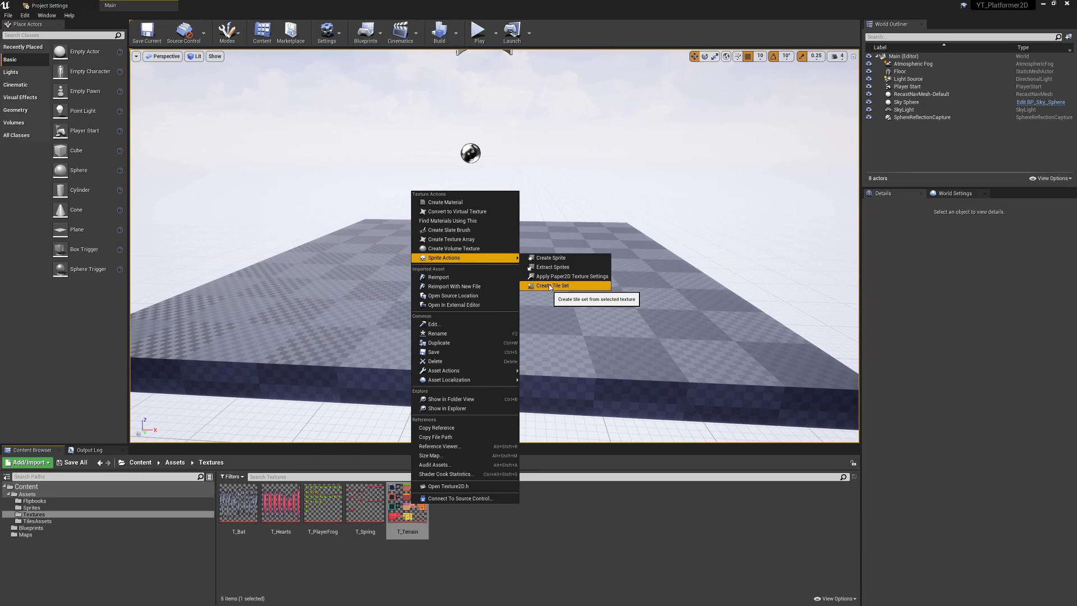
click(554, 285)
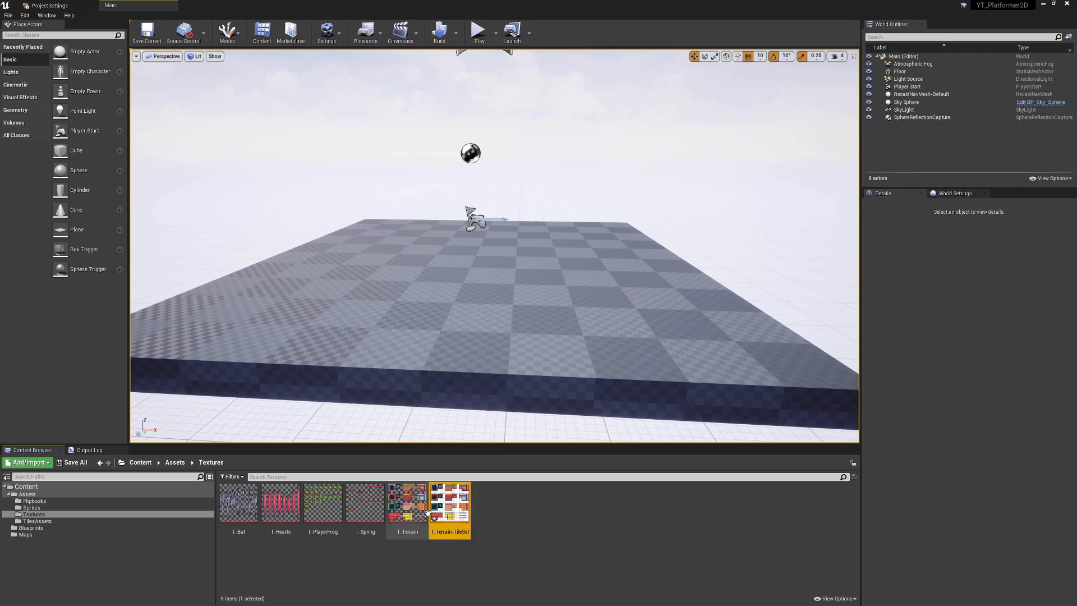
mouse_move(450, 502)
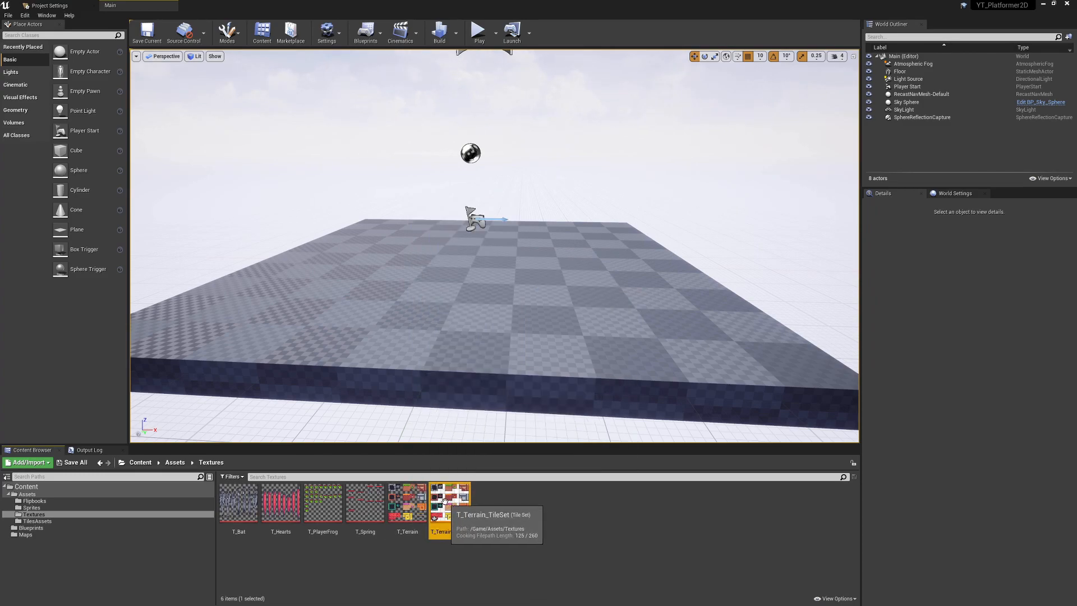
double_click(448, 502)
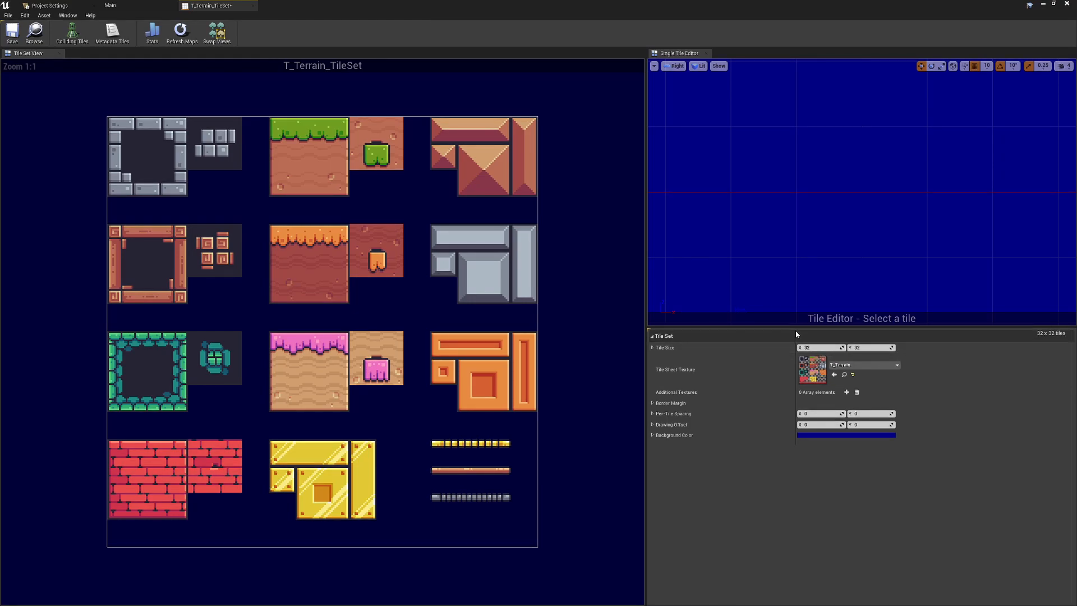
mouse_move(157, 144)
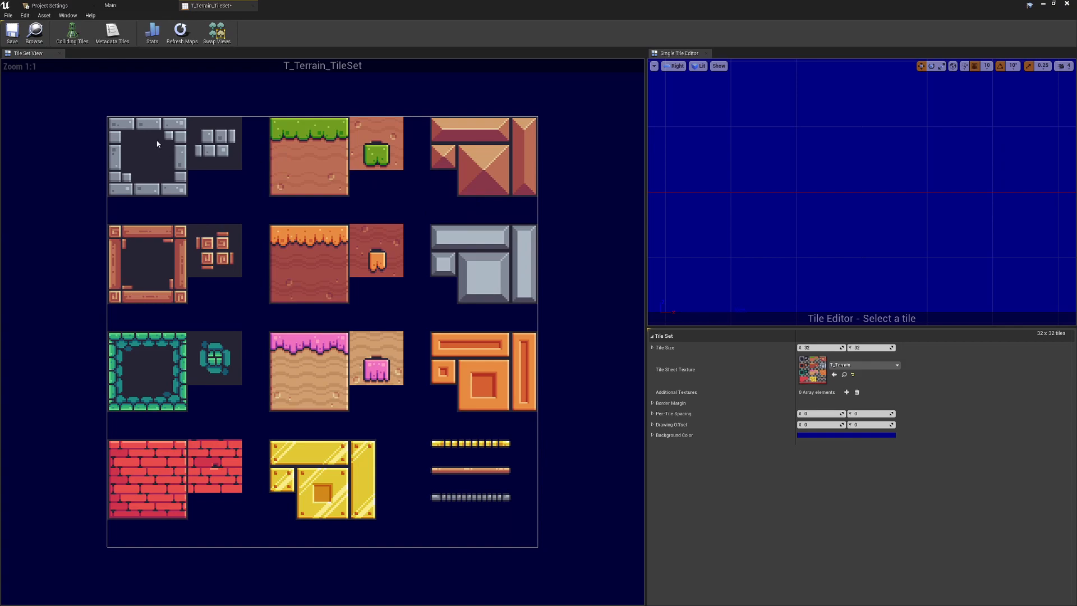
mouse_move(121, 126)
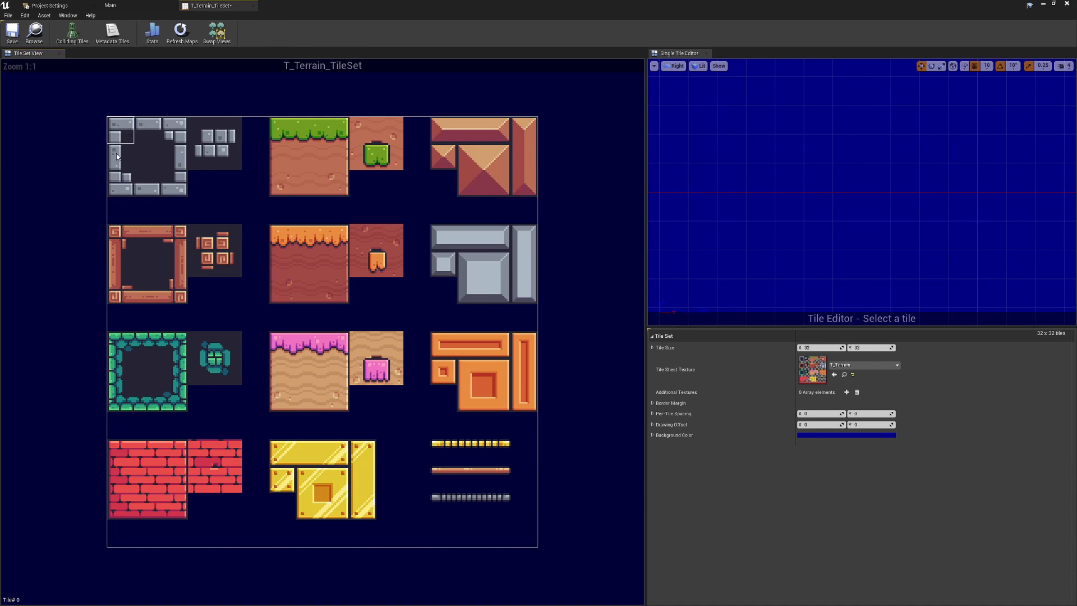
click(120, 135)
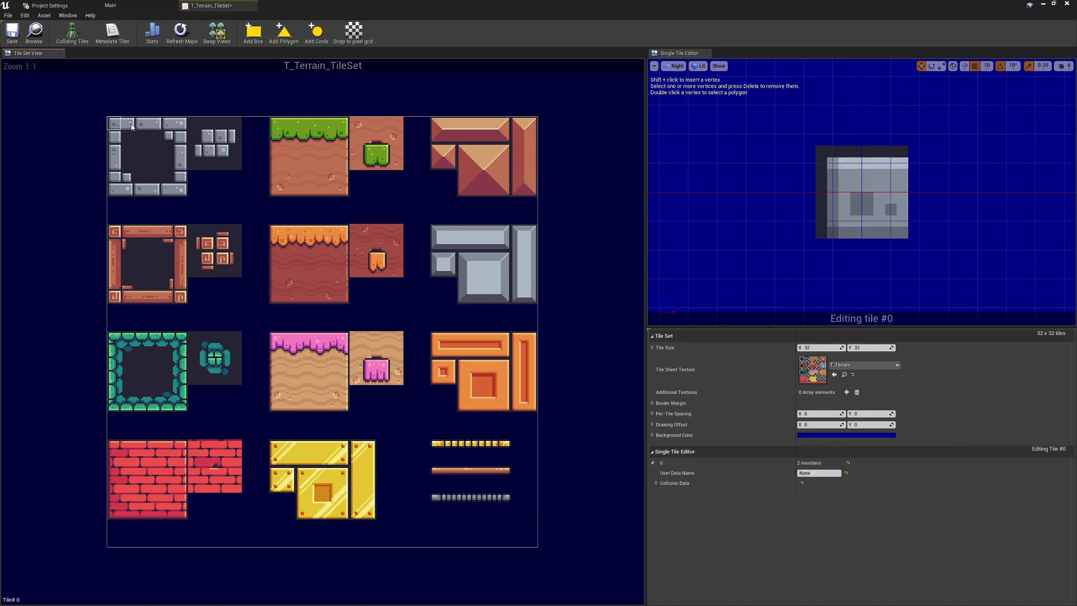
click(117, 133)
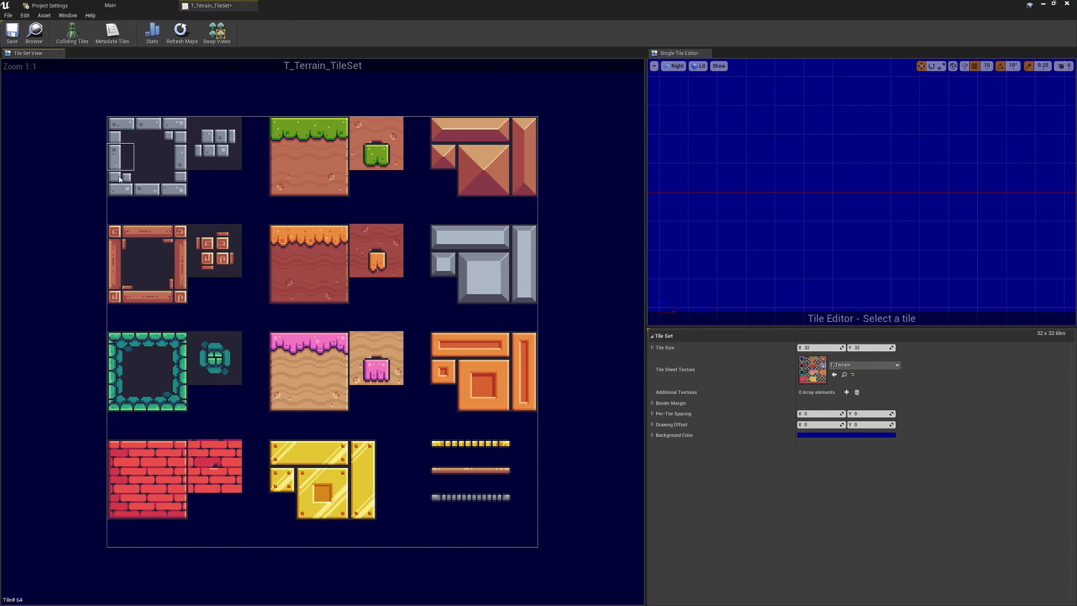
click(282, 131)
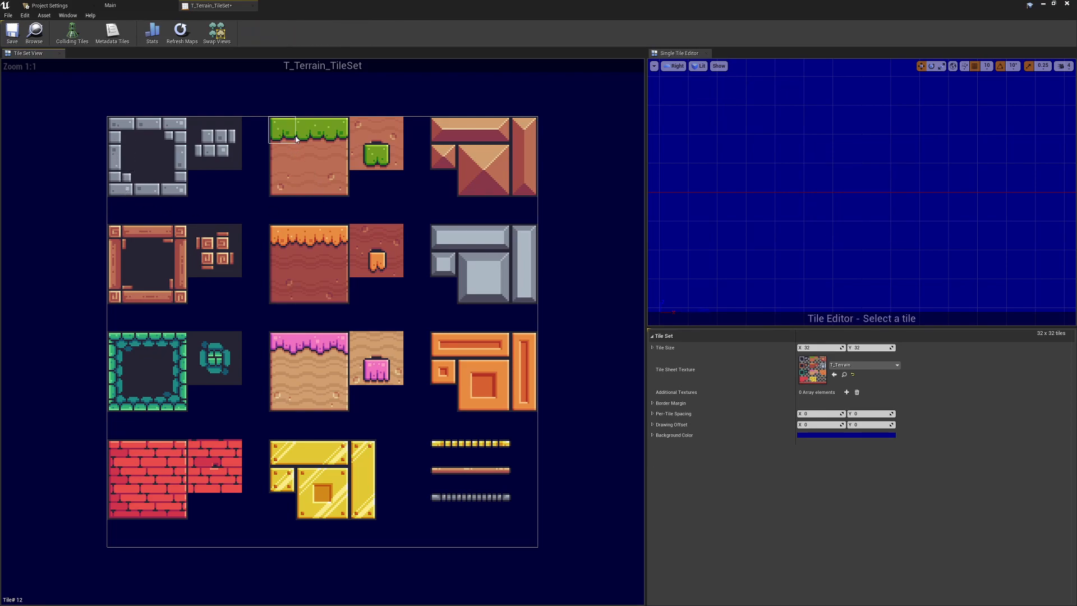
click(313, 127)
text(64)
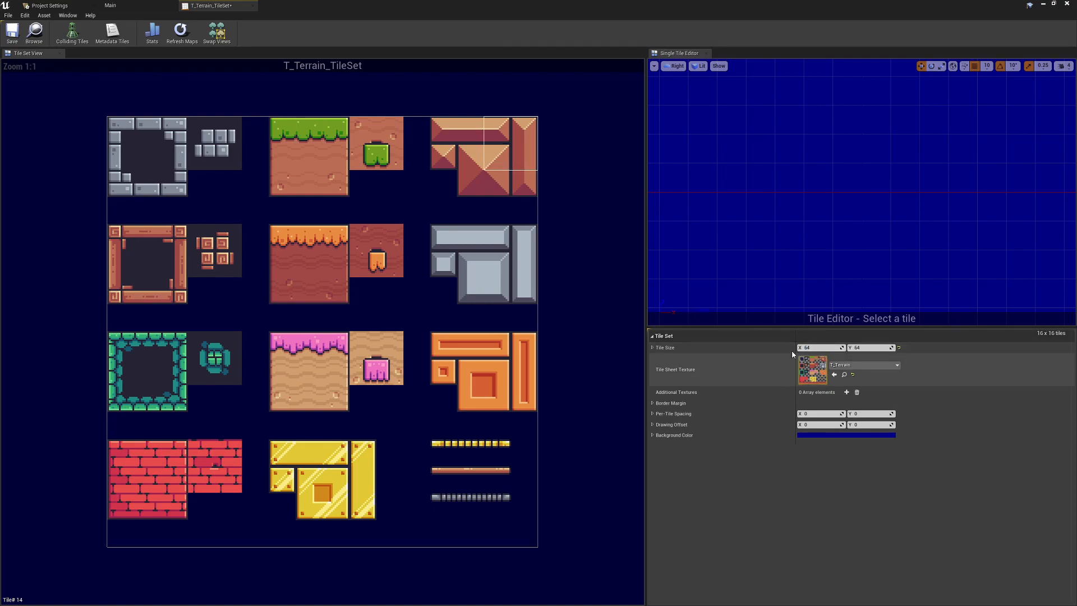
Confirm the 64 by 64 tile size and preview roof tiles 12, 14 and 30 to check they fit
click(470, 156)
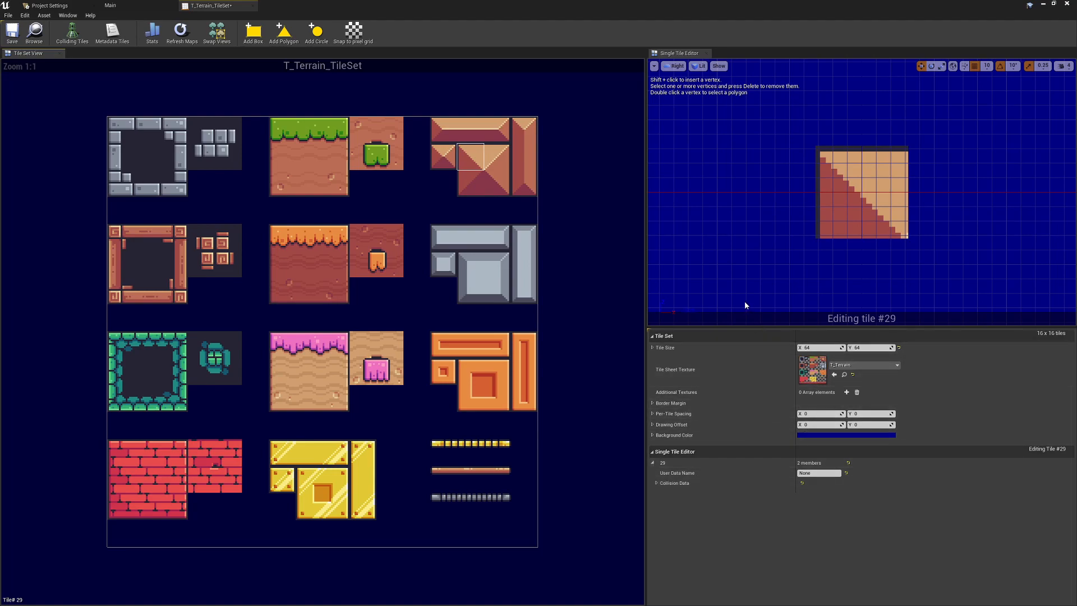
click(470, 136)
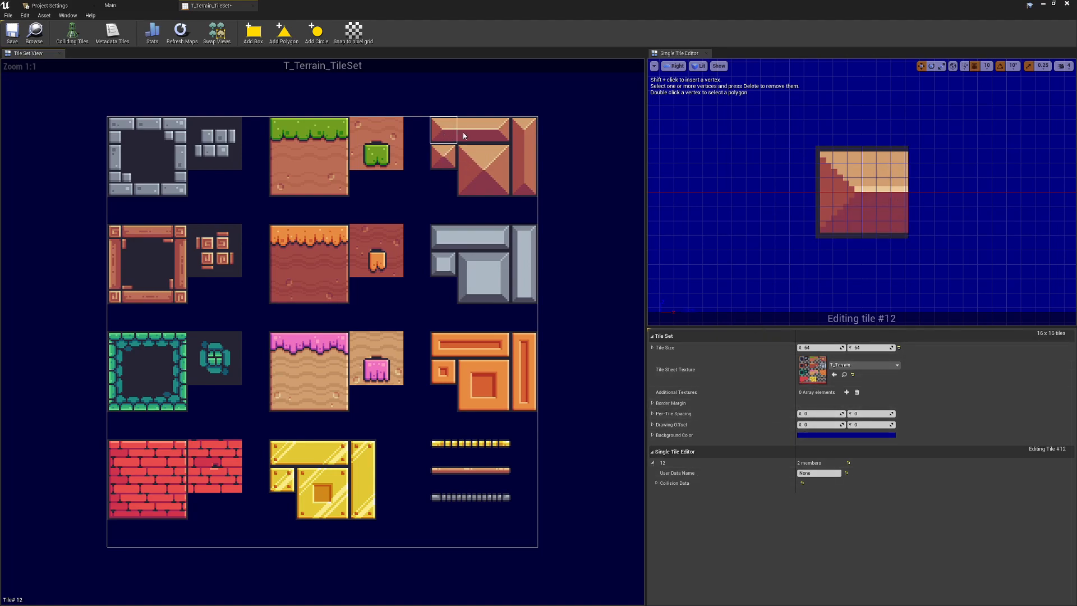
click(498, 131)
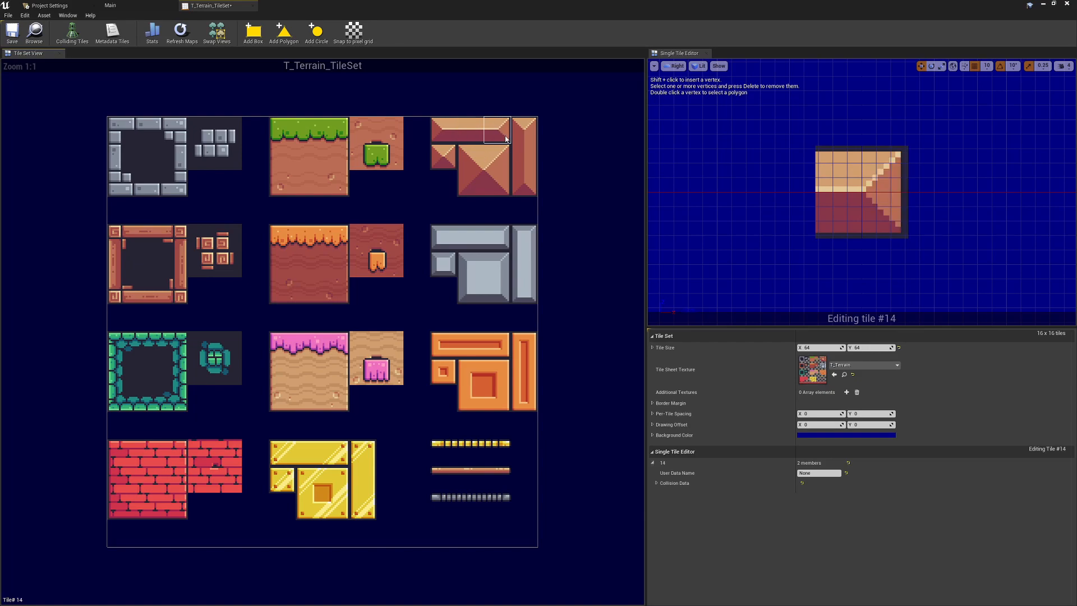
click(499, 160)
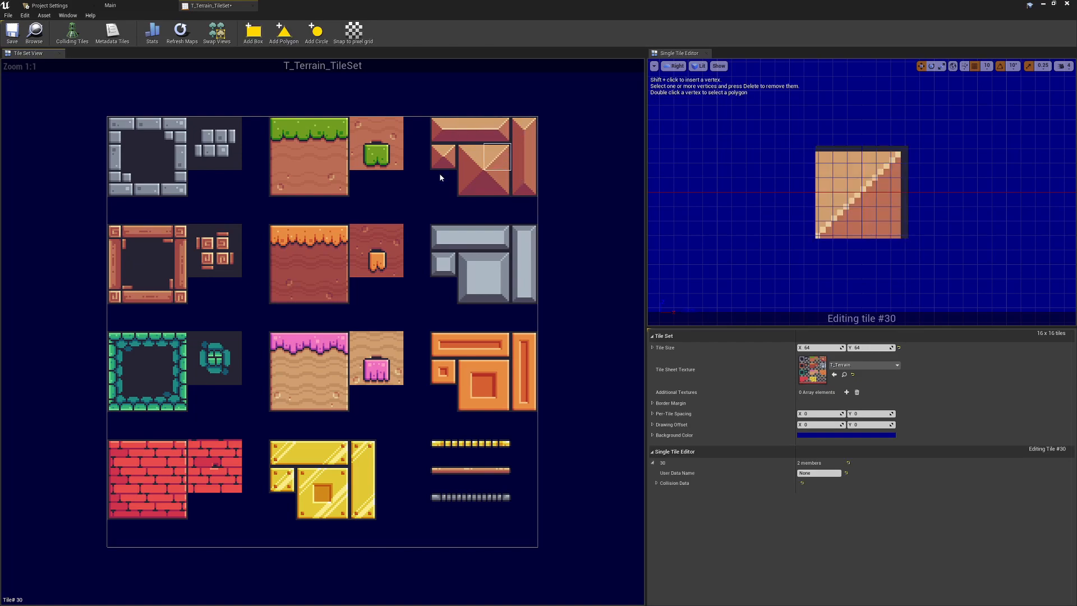
mouse_move(195, 269)
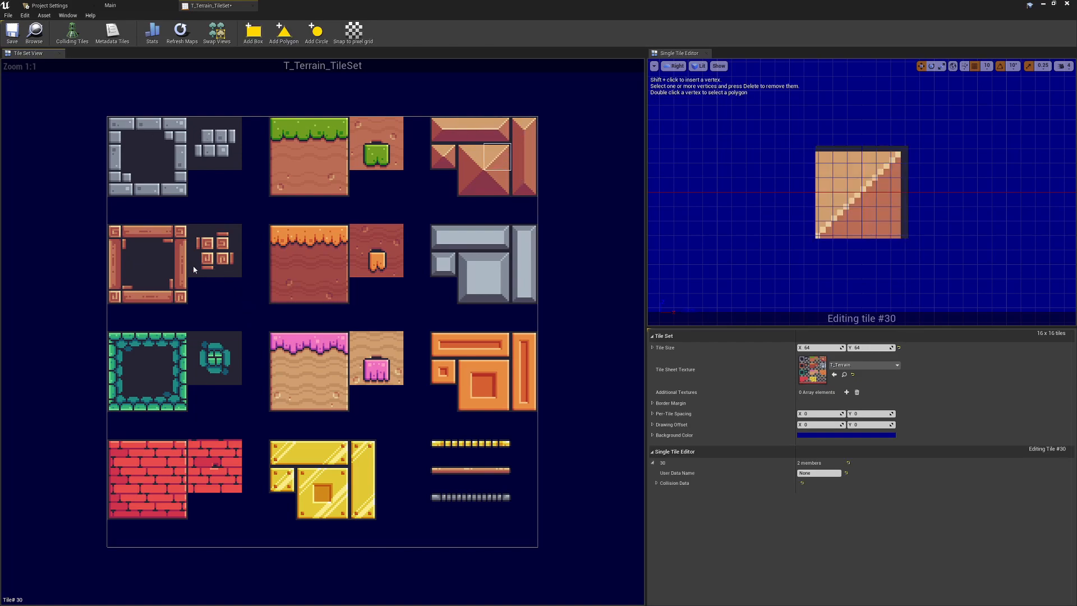
mouse_move(117, 124)
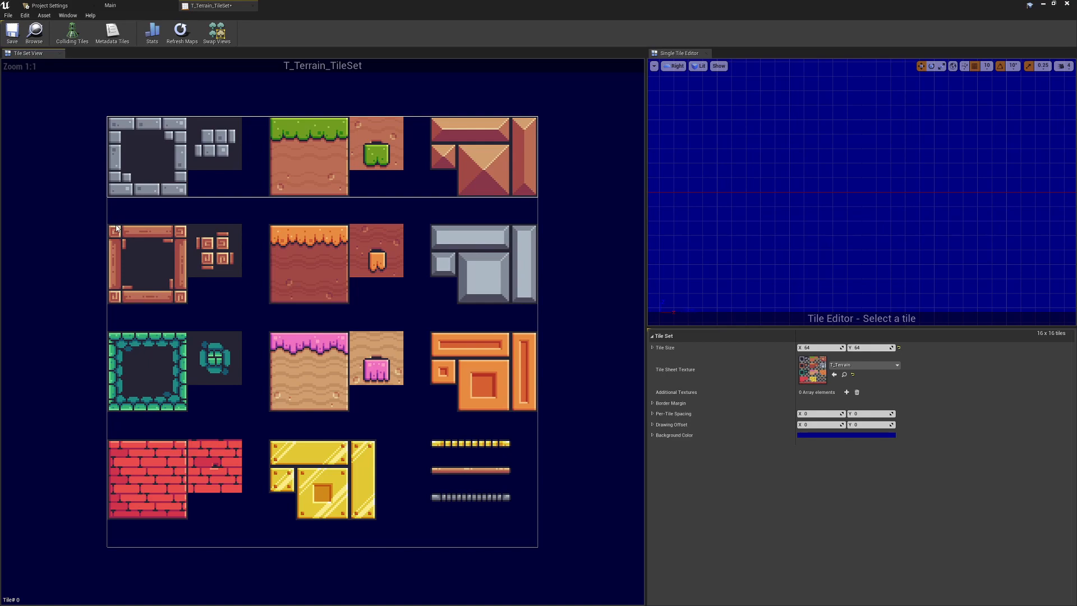
mouse_move(205, 379)
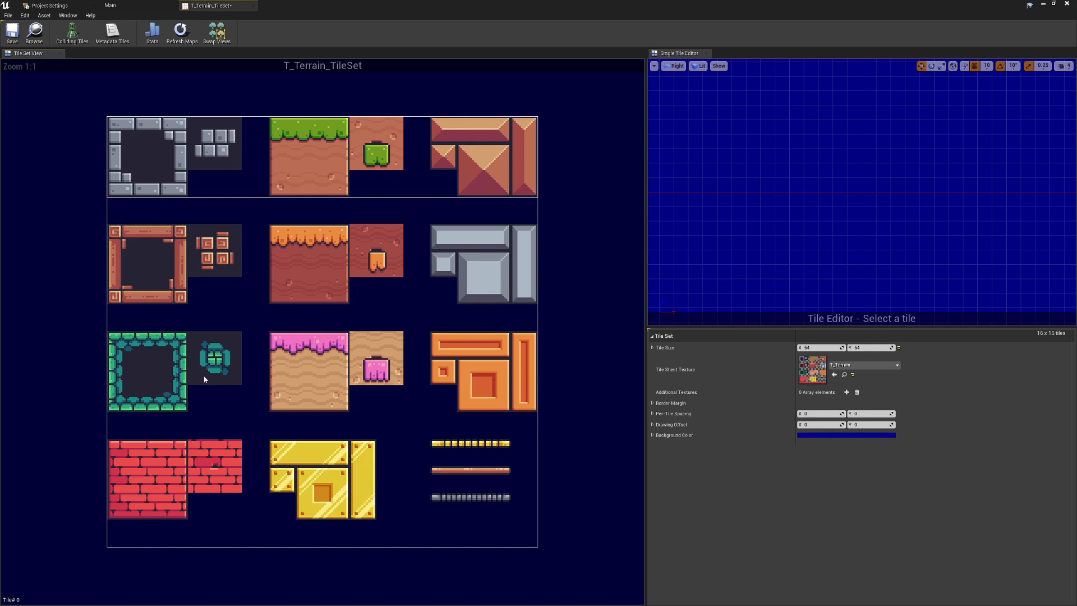
mouse_move(173, 259)
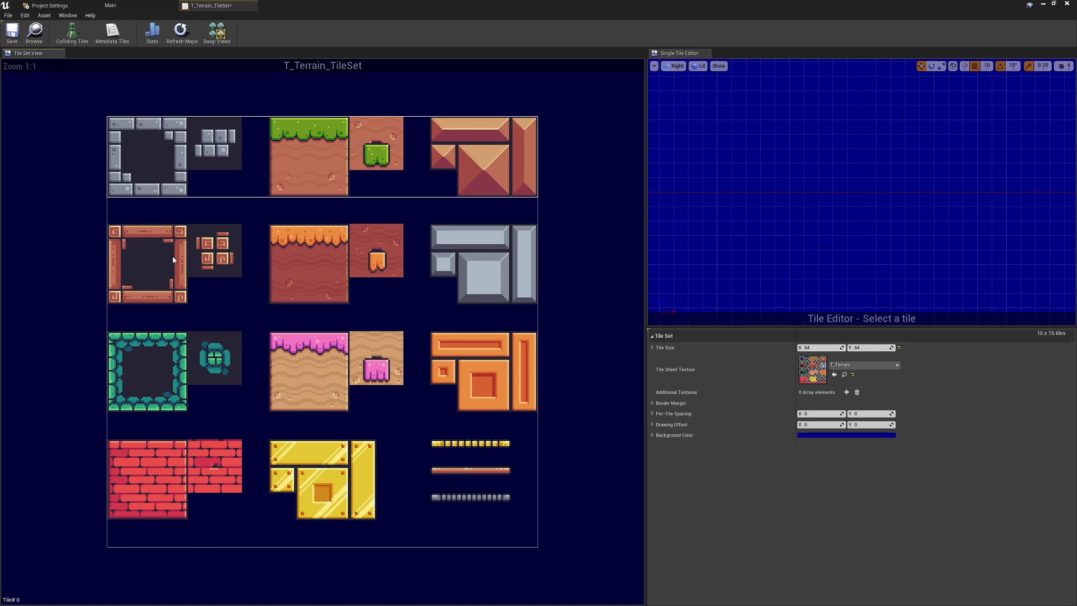
mouse_move(128, 138)
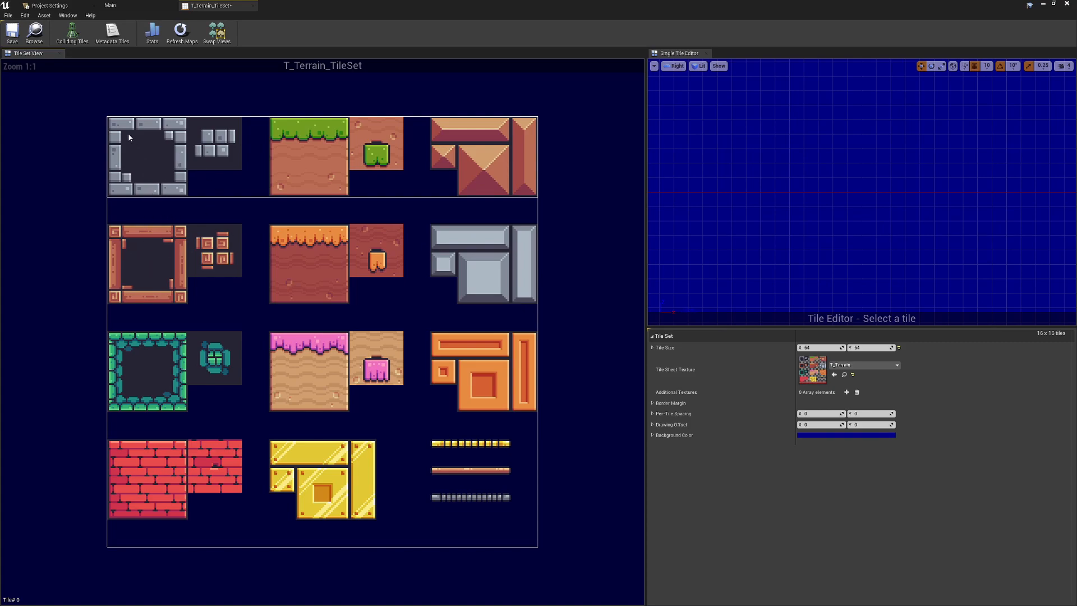
mouse_move(210, 136)
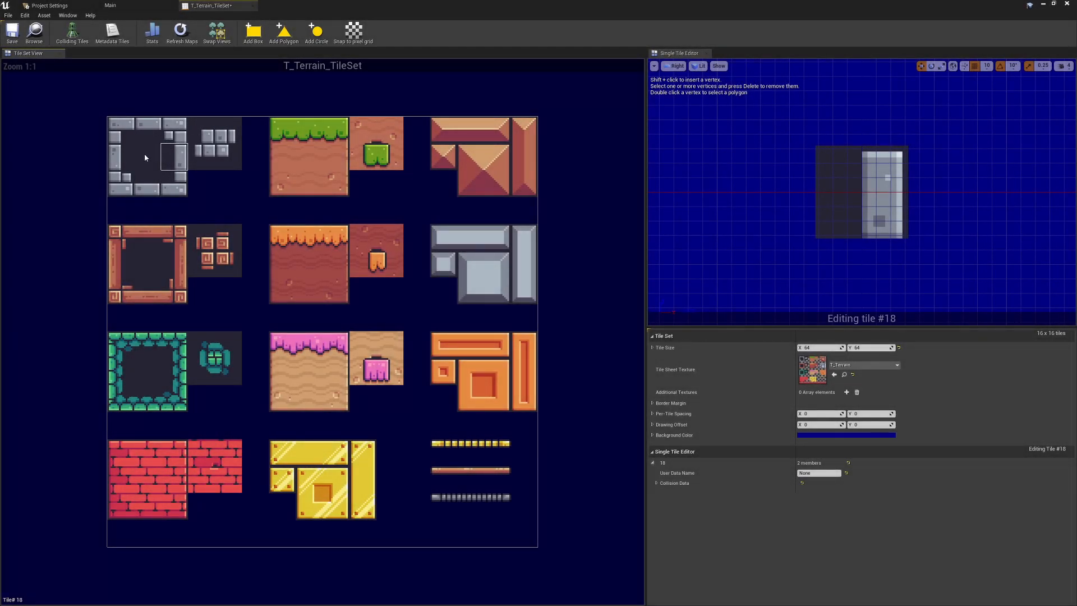
Browse the stone wall tiles in the Tile Set View and select tile 0, the top-left corner, for editing
click(146, 155)
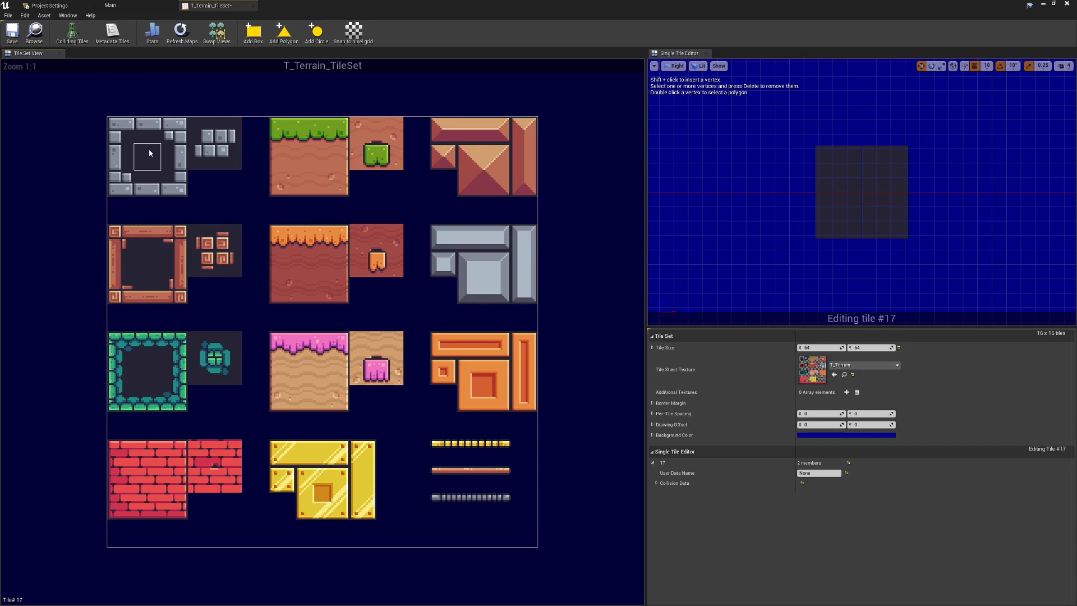
mouse_move(150, 157)
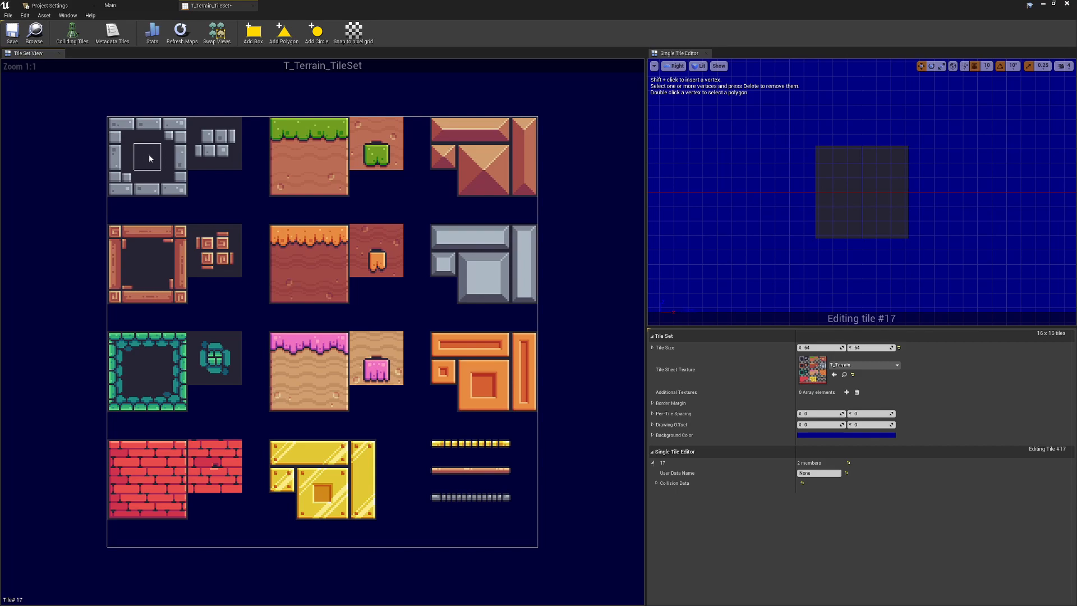
mouse_move(146, 155)
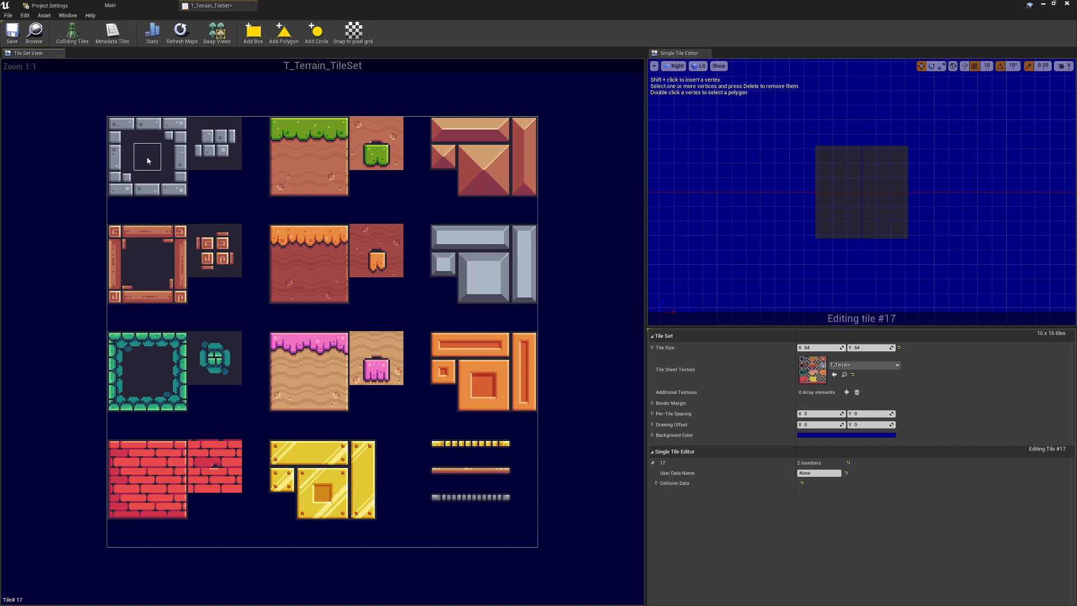
mouse_move(151, 151)
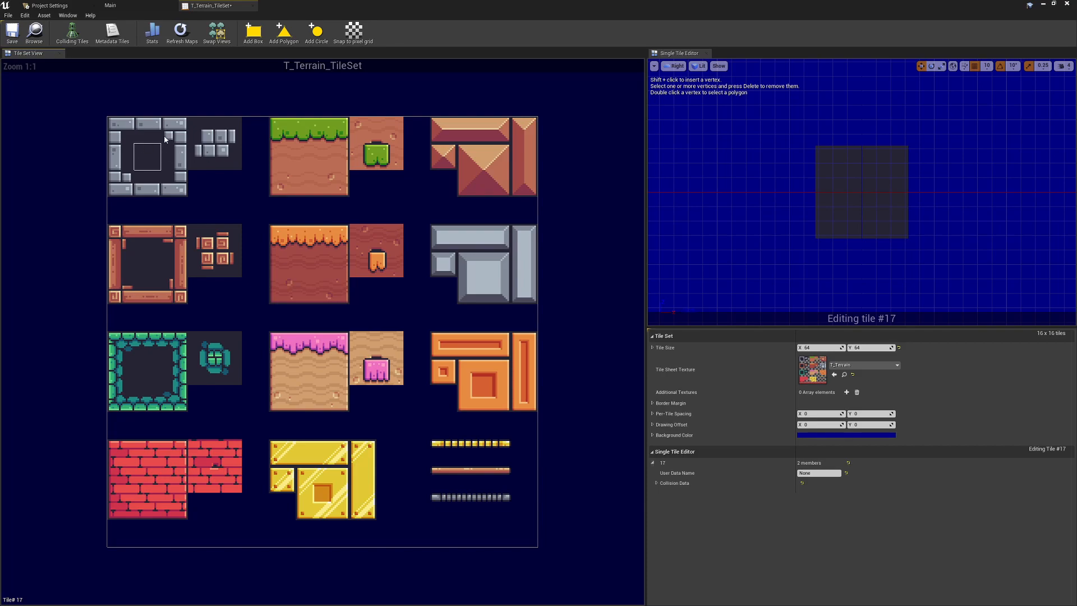
click(310, 169)
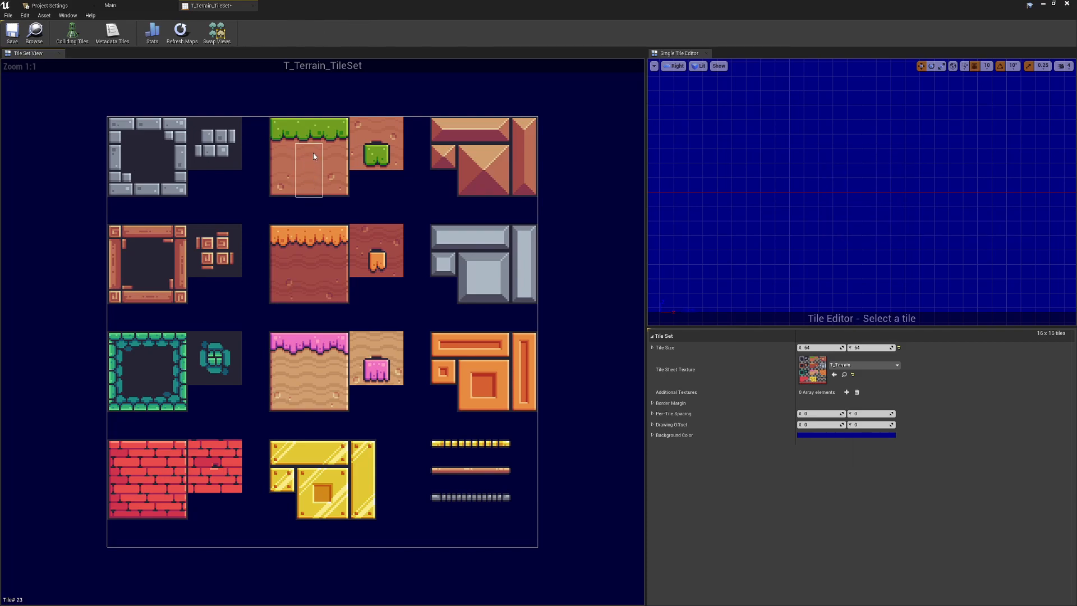
mouse_move(378, 136)
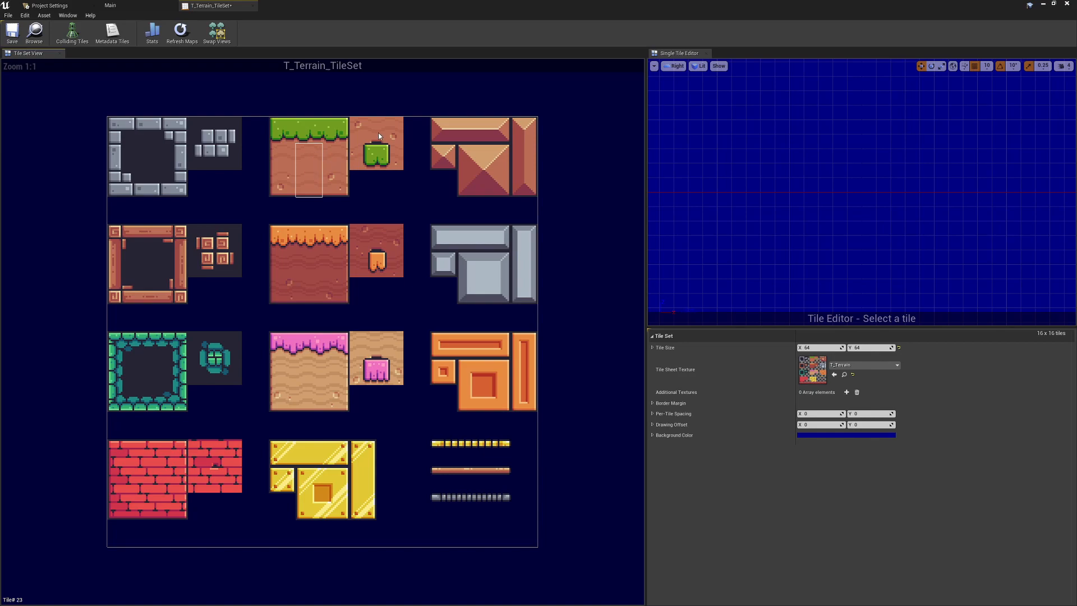
click(376, 144)
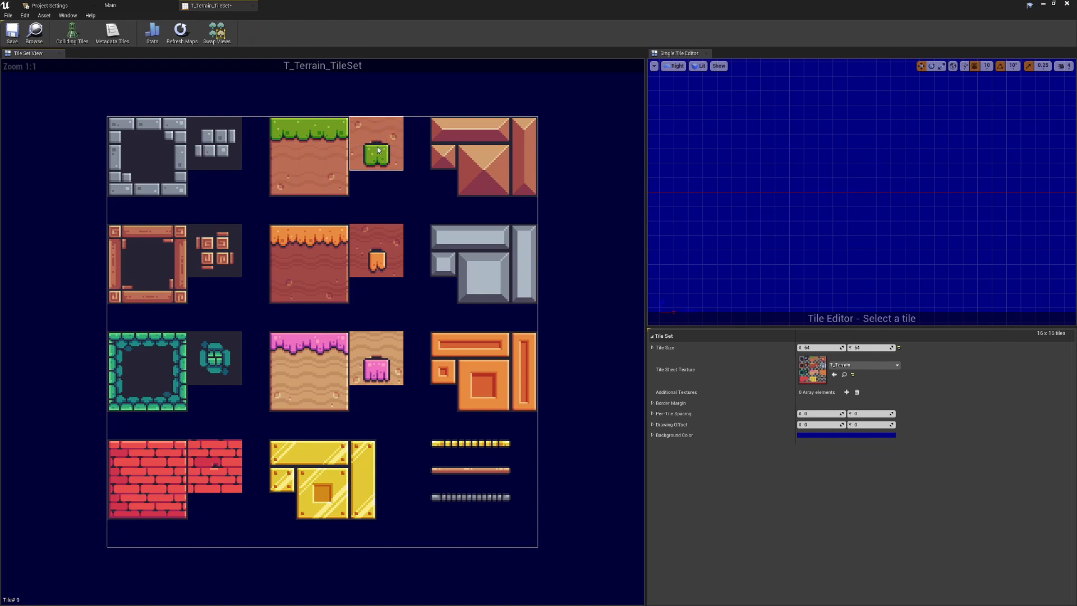
click(175, 131)
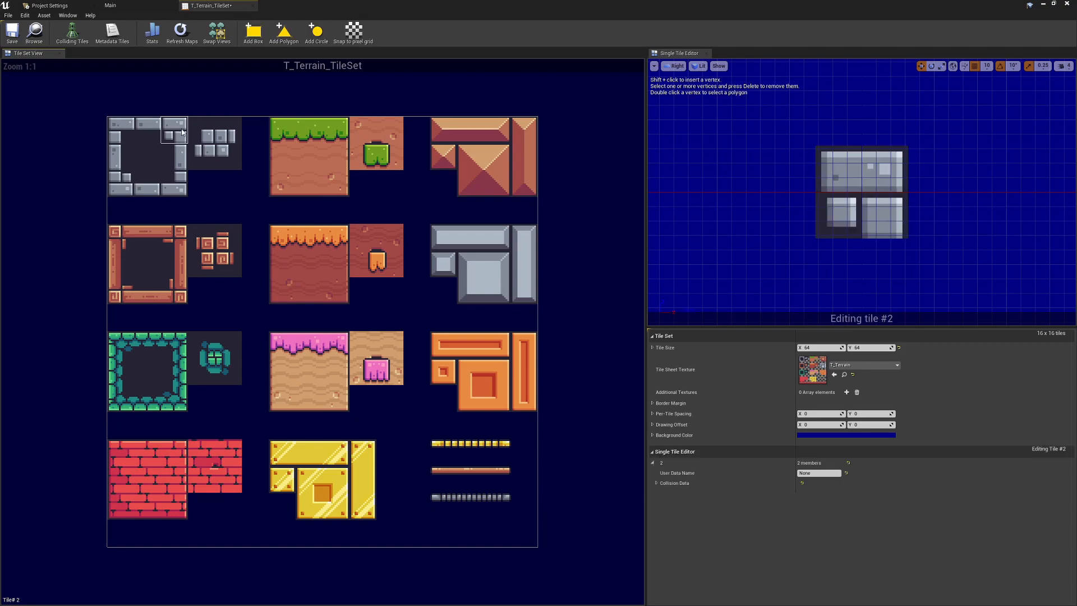
click(308, 129)
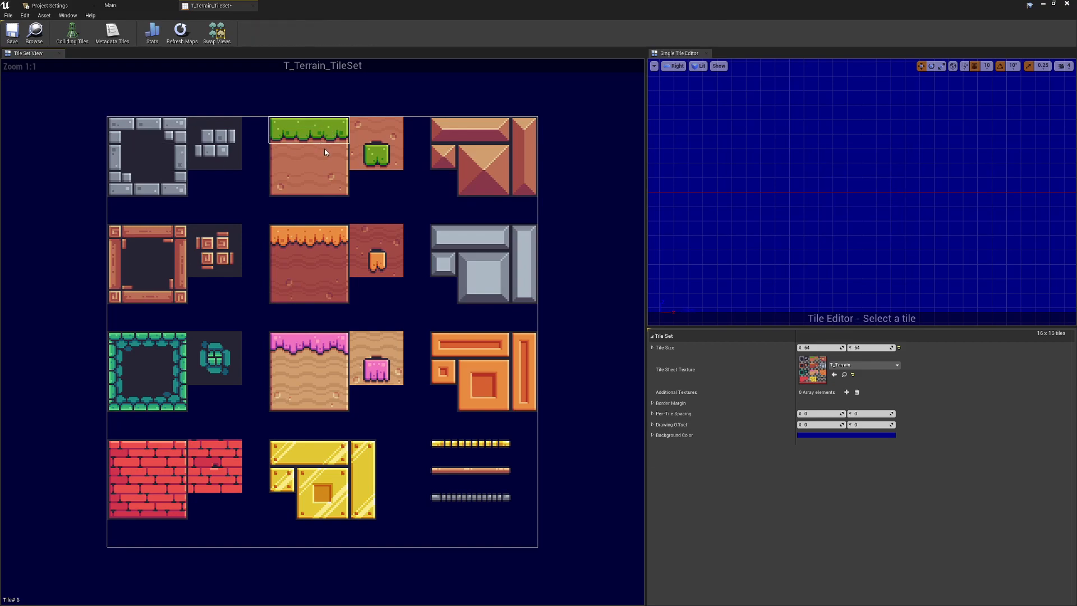
mouse_move(187, 130)
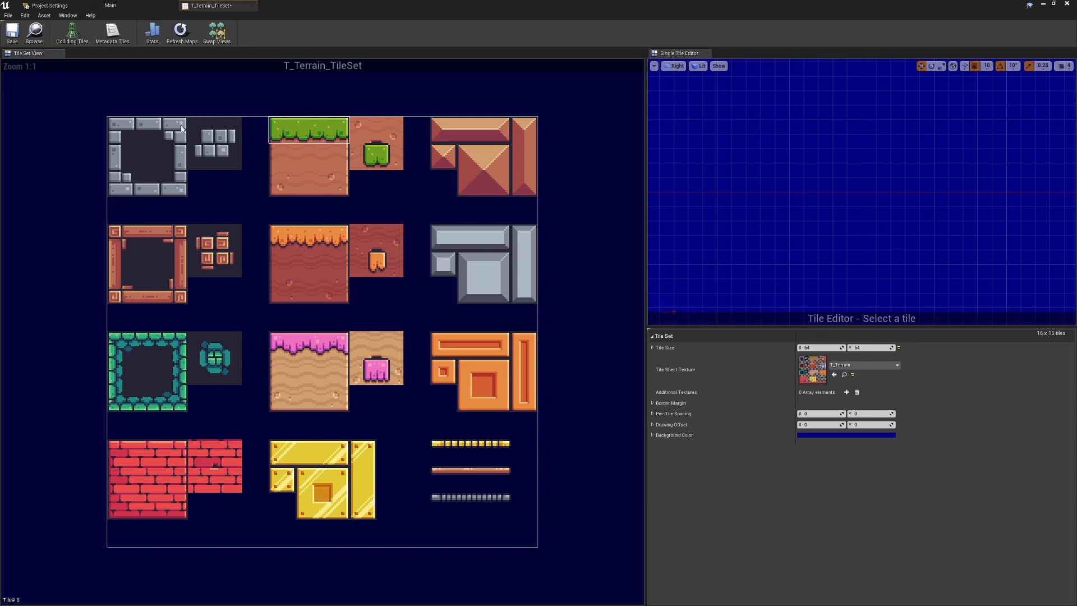
mouse_move(142, 130)
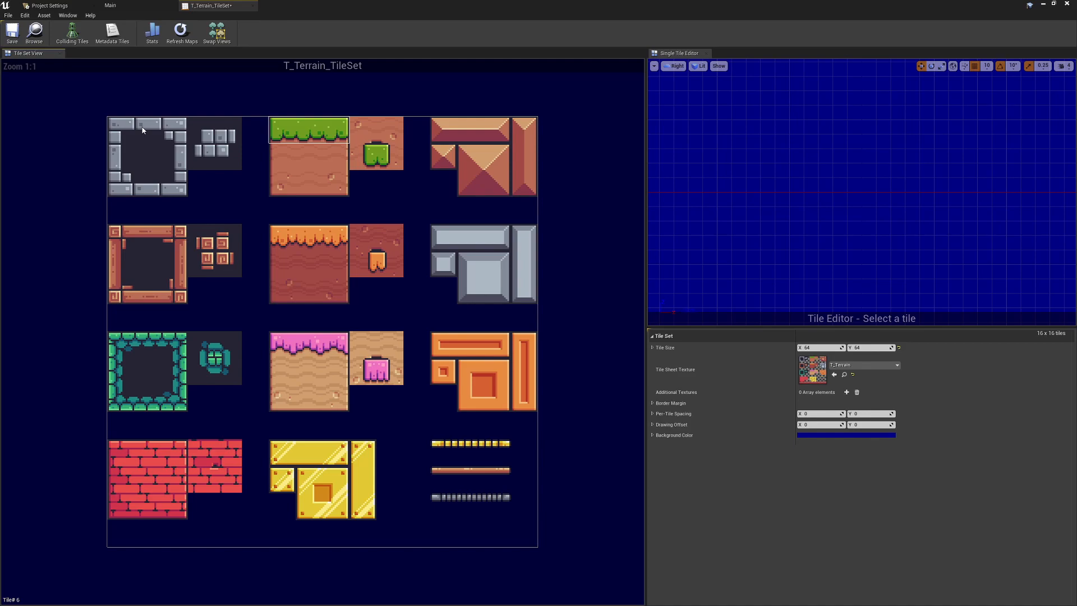
click(131, 145)
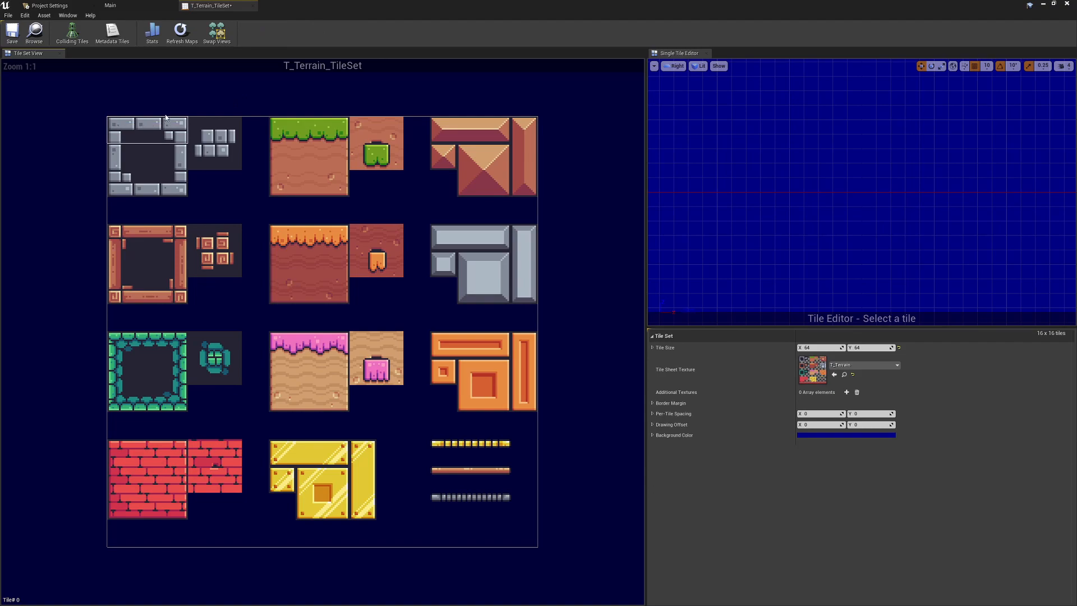
click(126, 130)
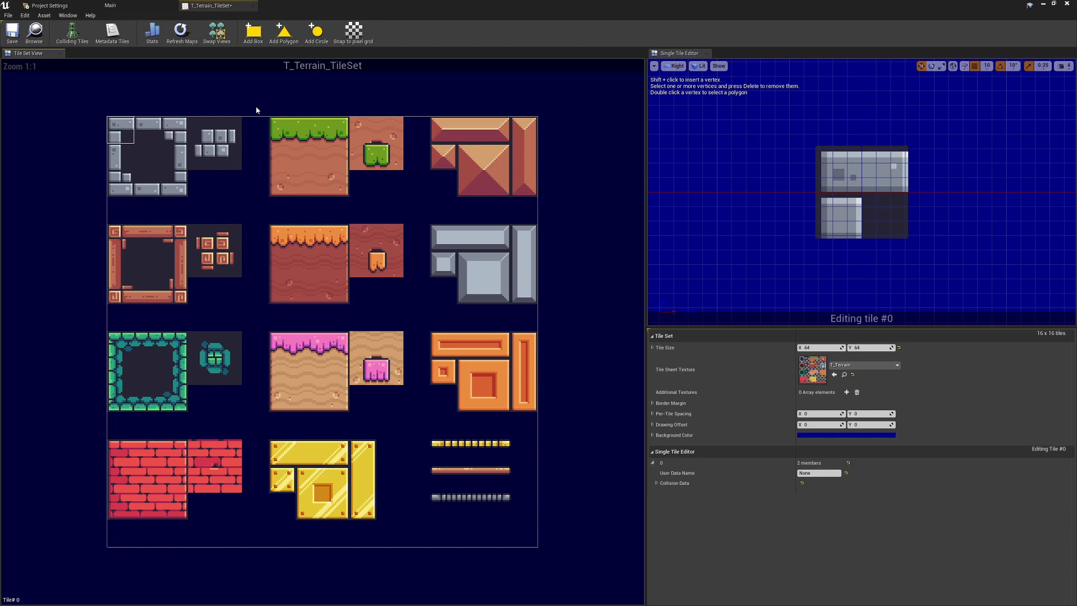
mouse_move(160, 119)
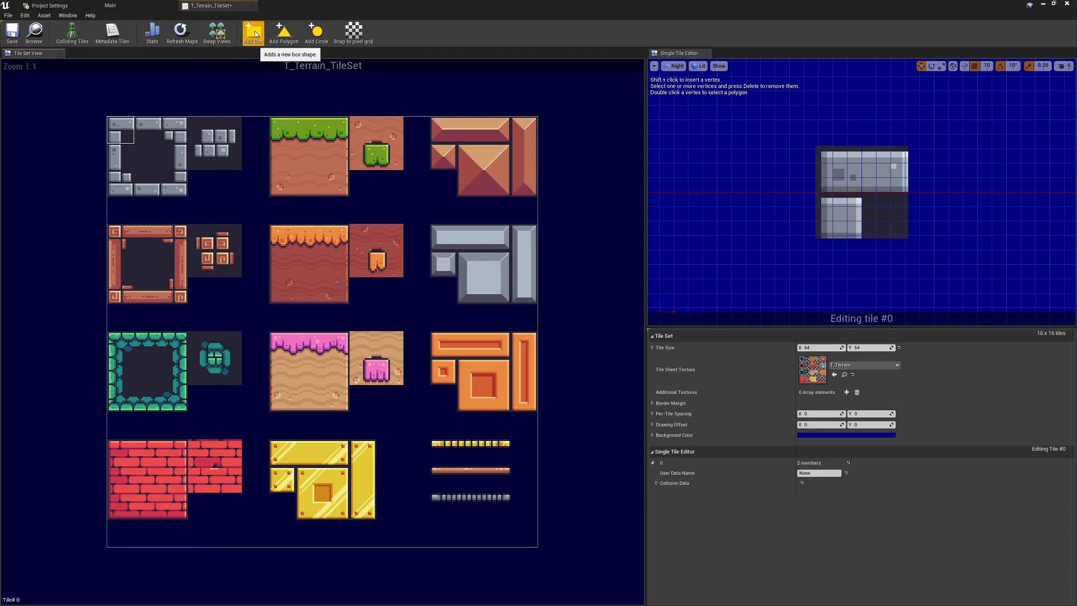
Add a full-tile box collision to stone wall corner tile 0
click(252, 29)
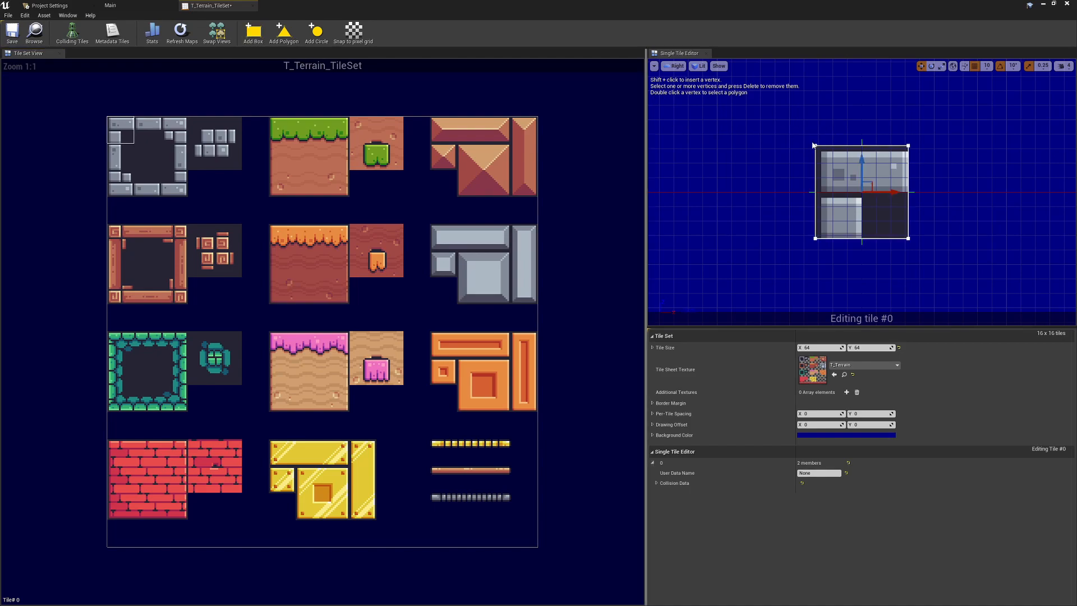
mouse_move(864, 152)
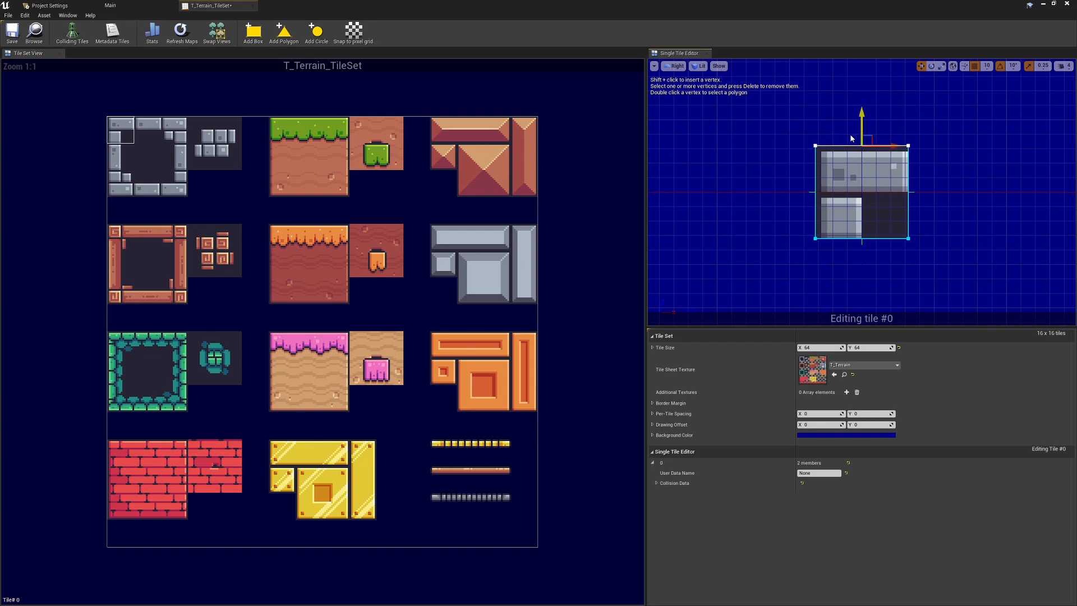
mouse_move(675, 208)
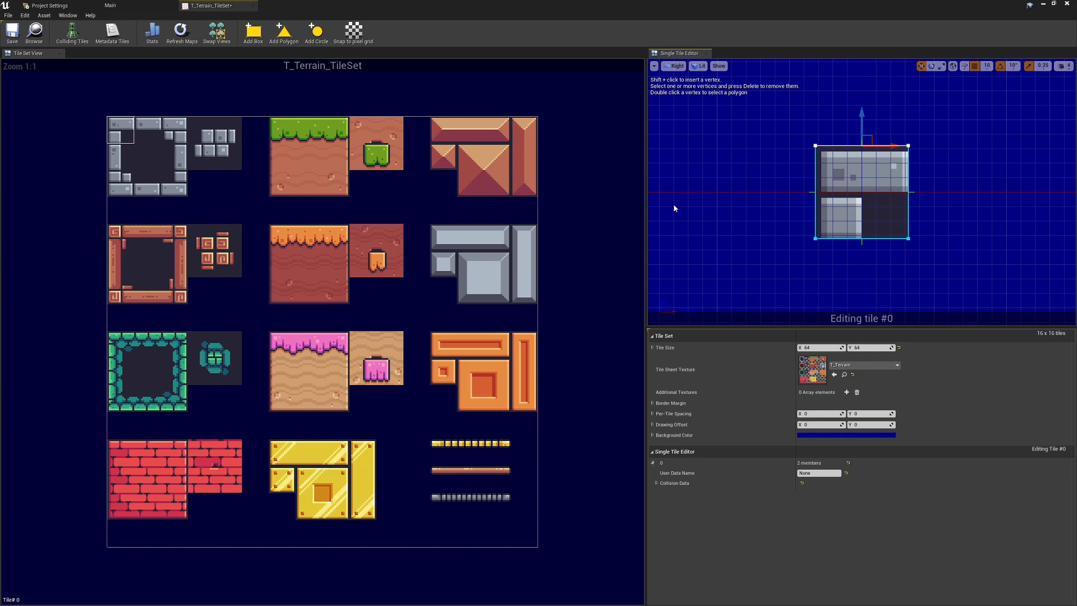
mouse_move(814, 142)
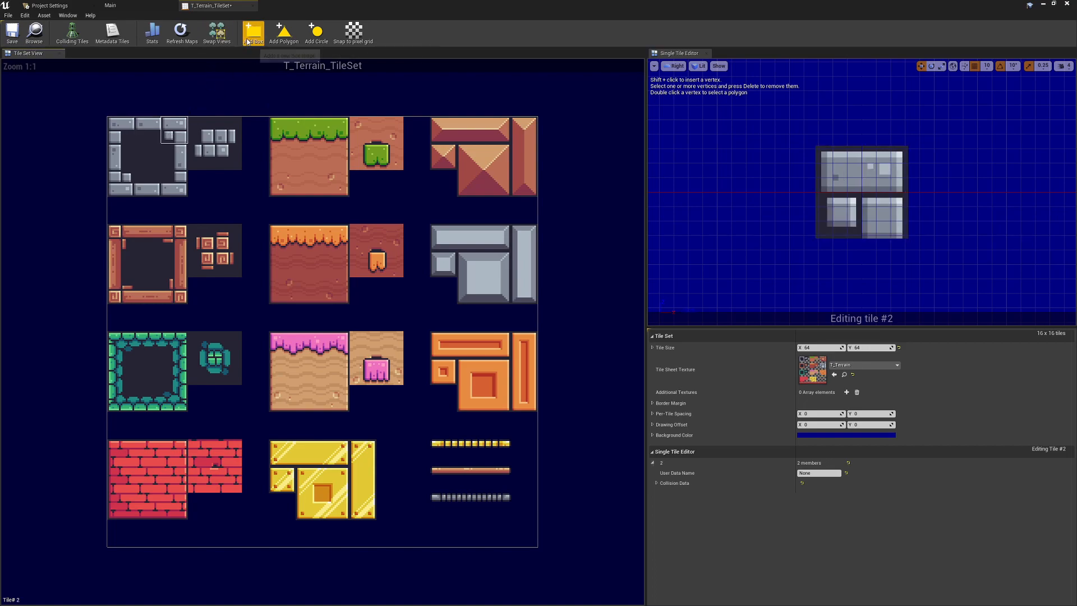
Add a box collision to the next stone wall tile and select the top-left grass floor tile
click(173, 186)
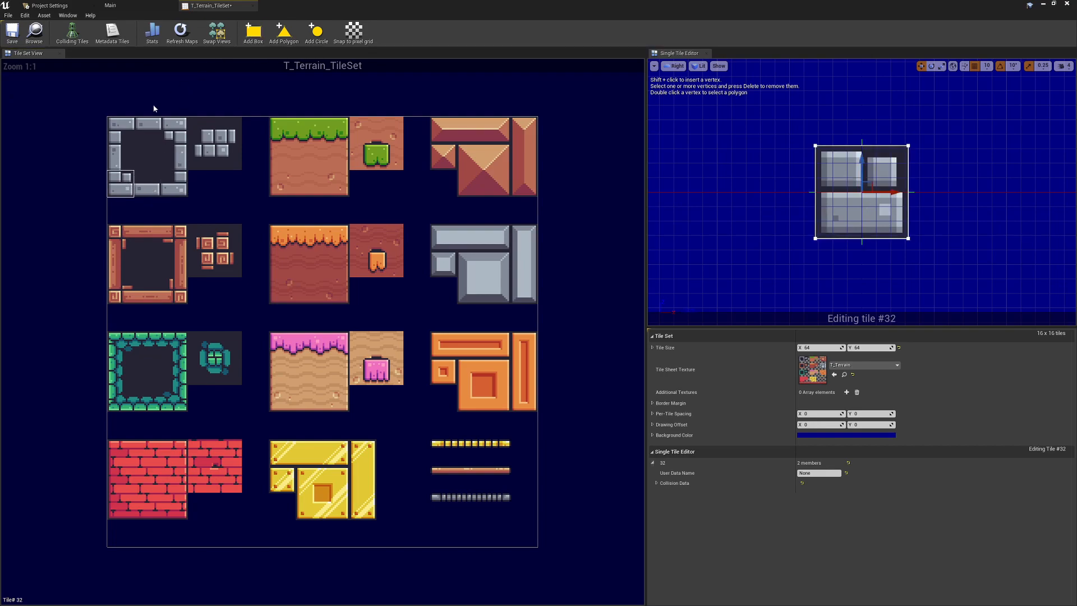
click(308, 130)
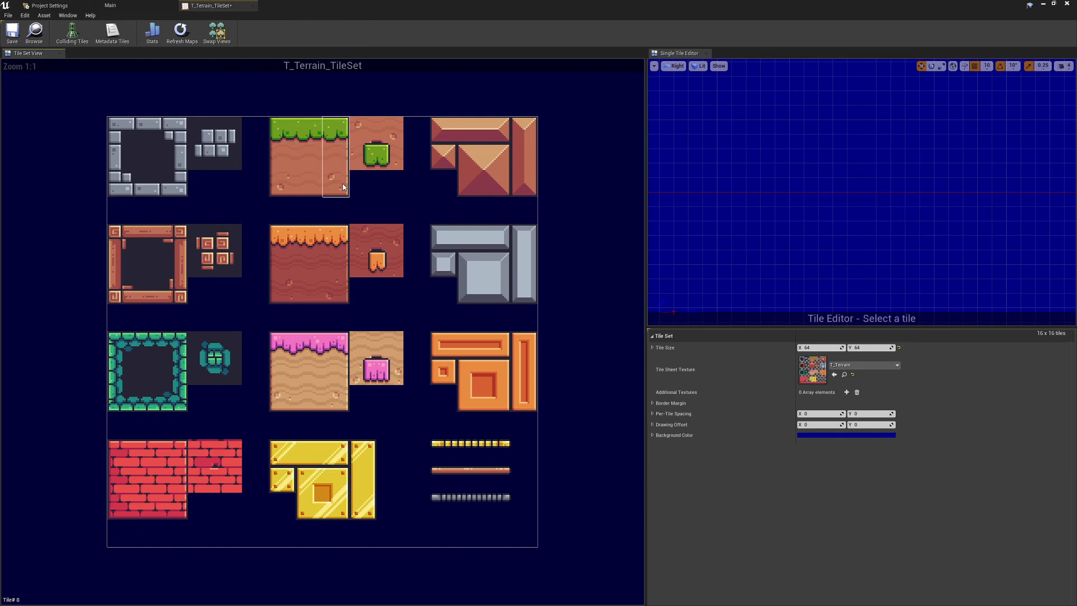
click(524, 128)
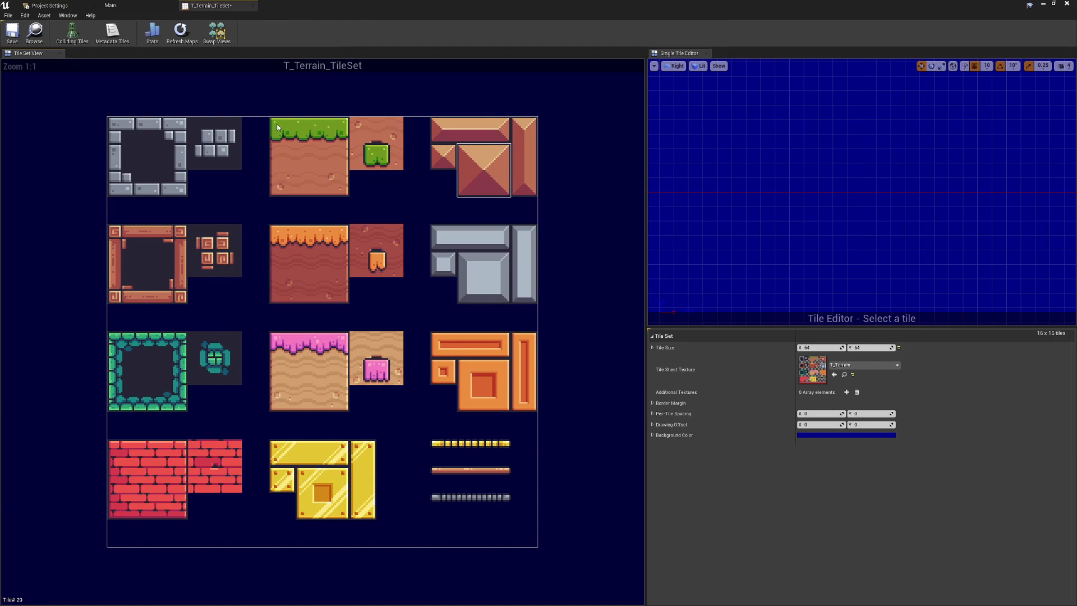
click(307, 129)
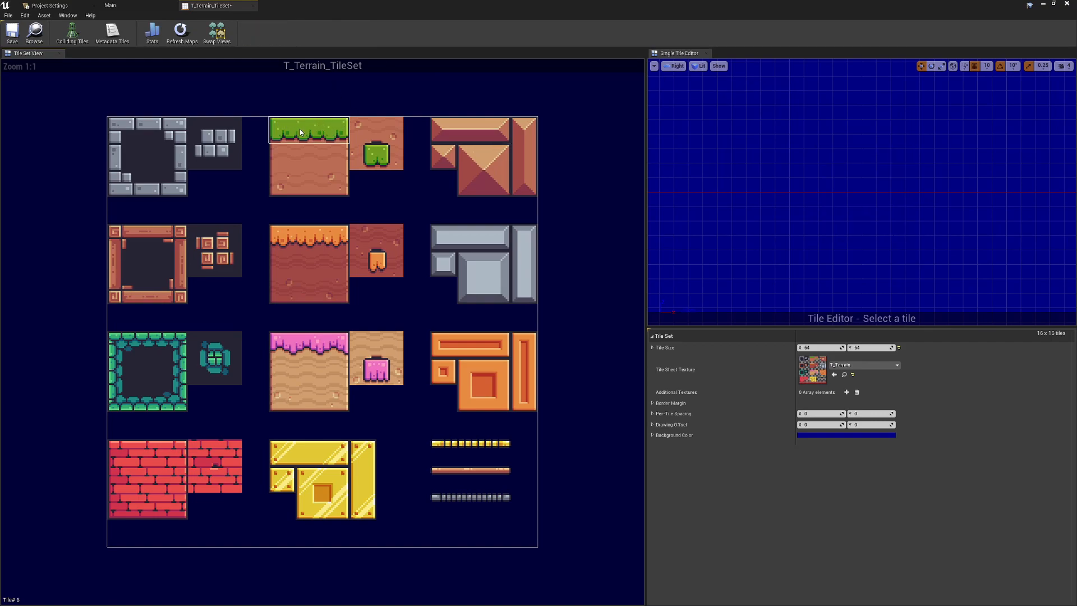
mouse_move(287, 137)
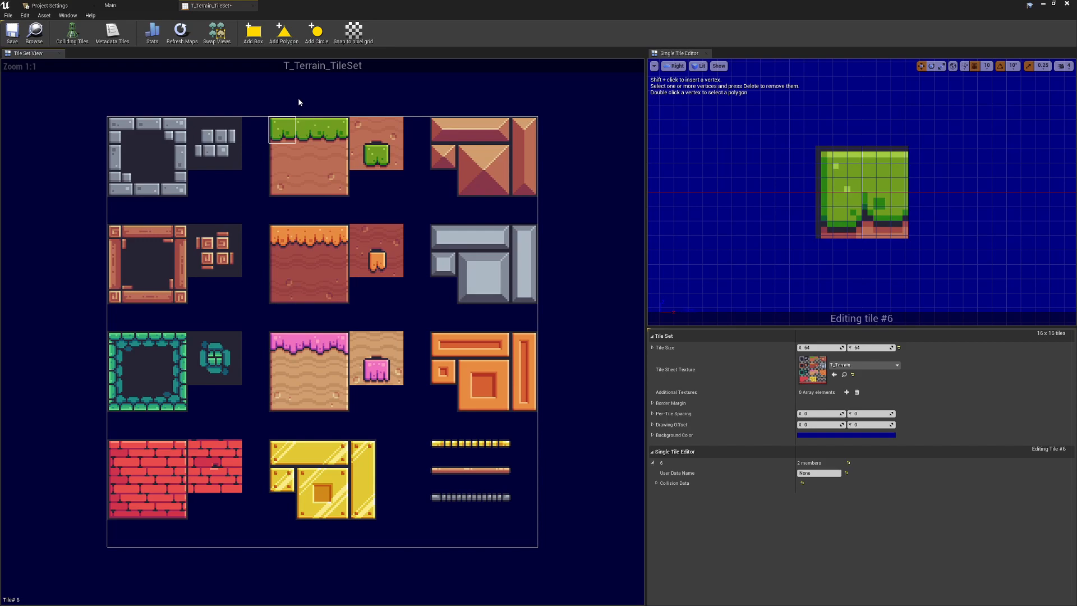
mouse_move(252, 32)
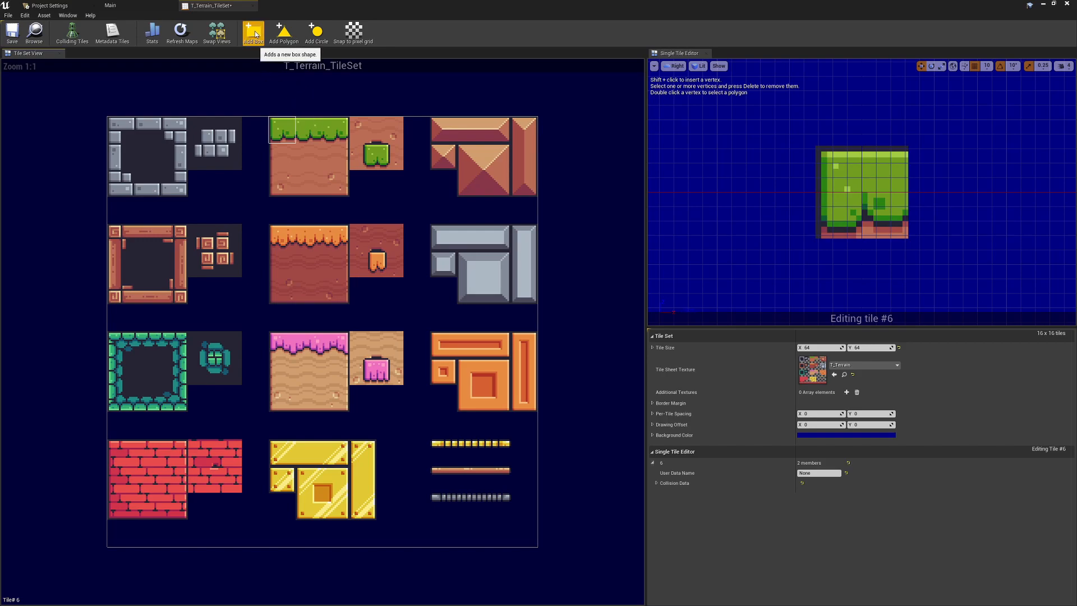
Add full-tile box collisions to the grass floor tiles and the top-right roof tiles (12, 30, 47)
click(308, 145)
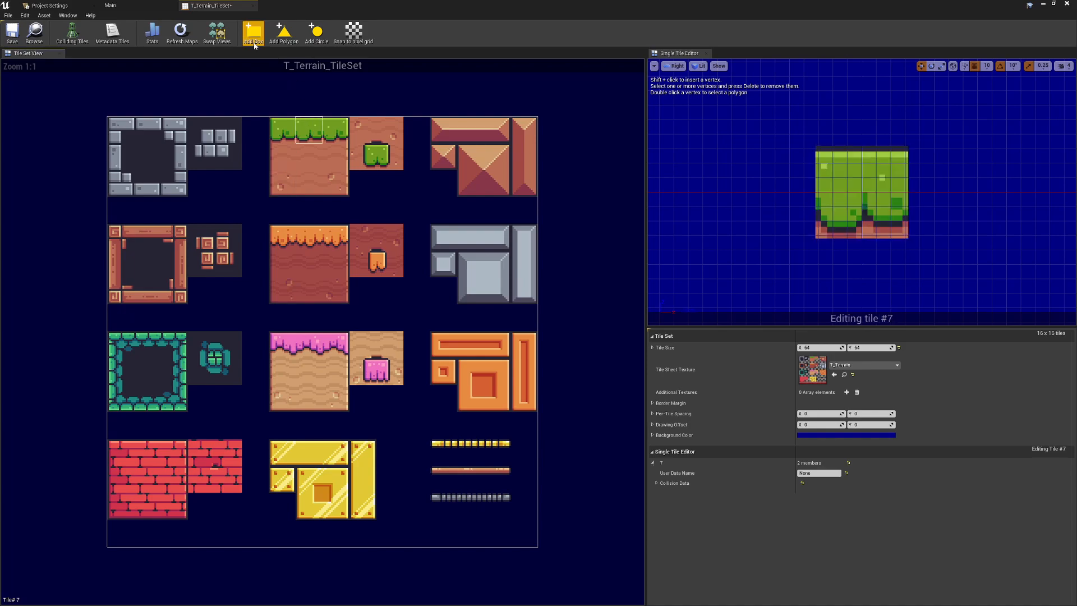
click(471, 130)
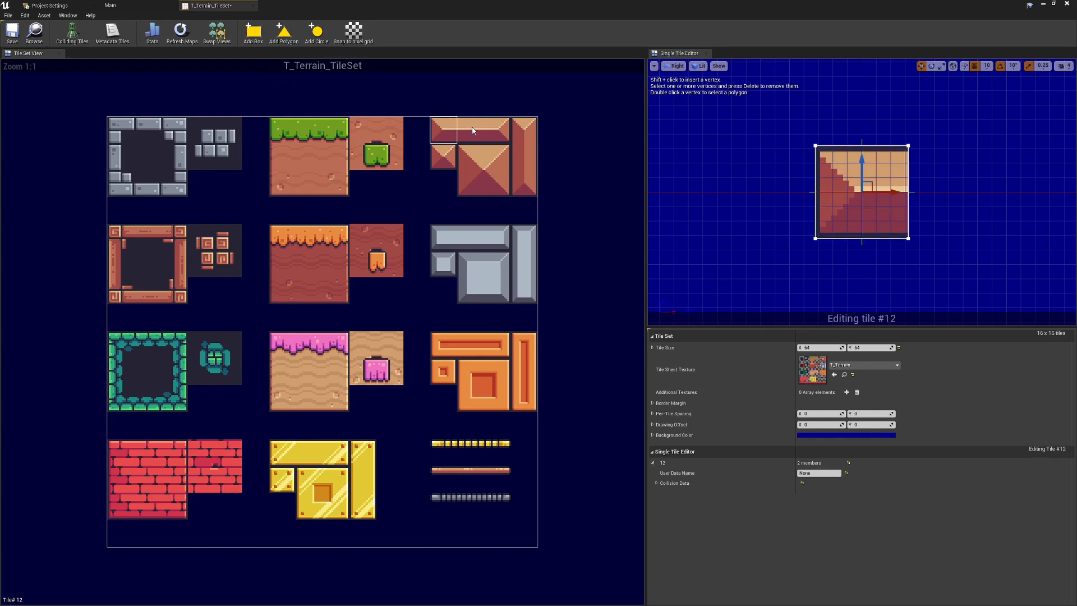
click(524, 184)
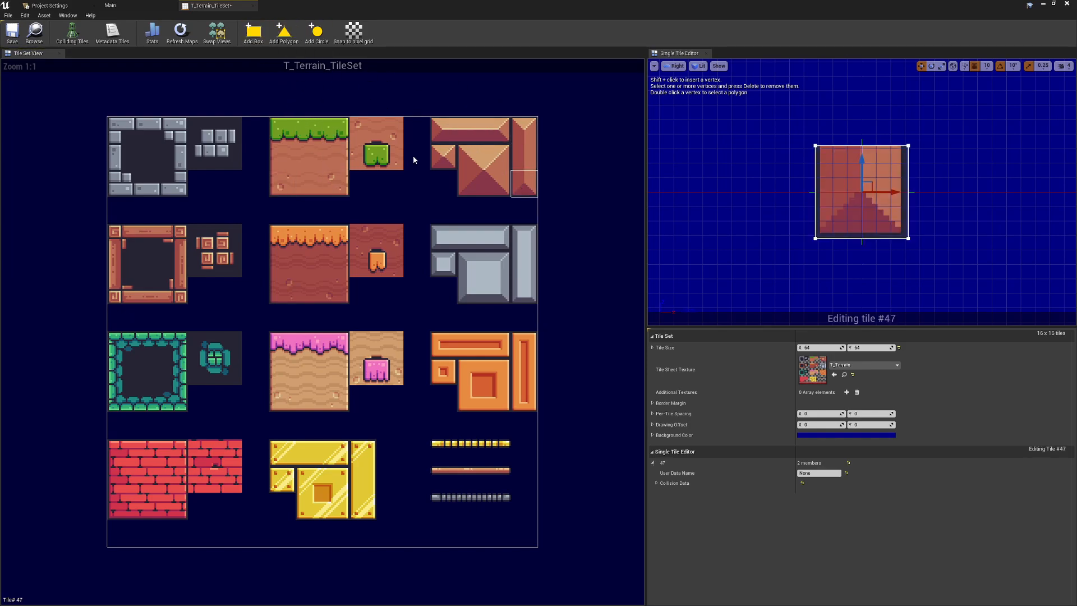
click(490, 155)
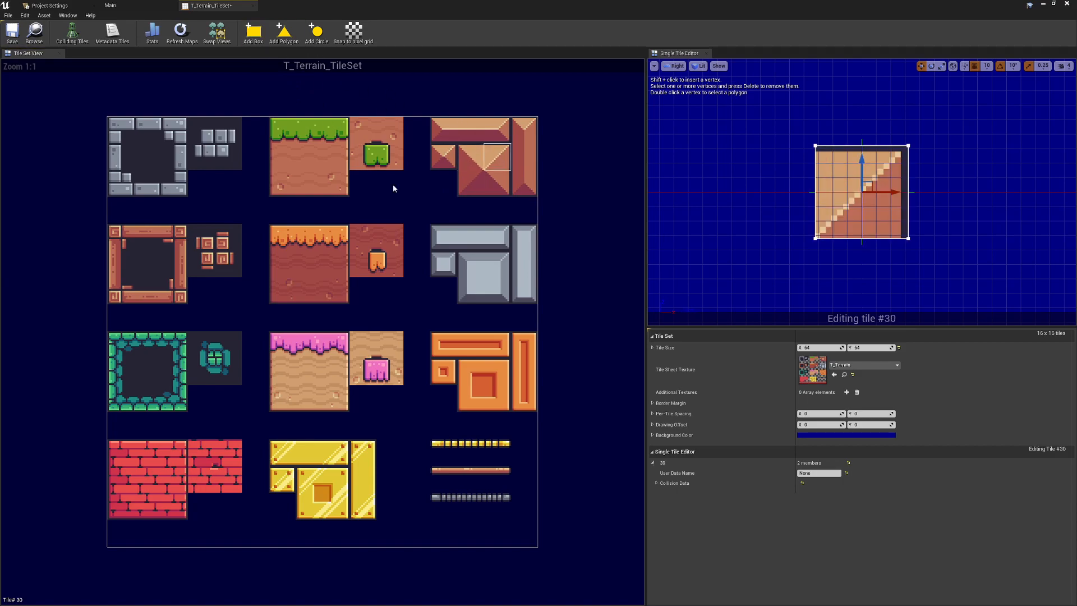
click(417, 183)
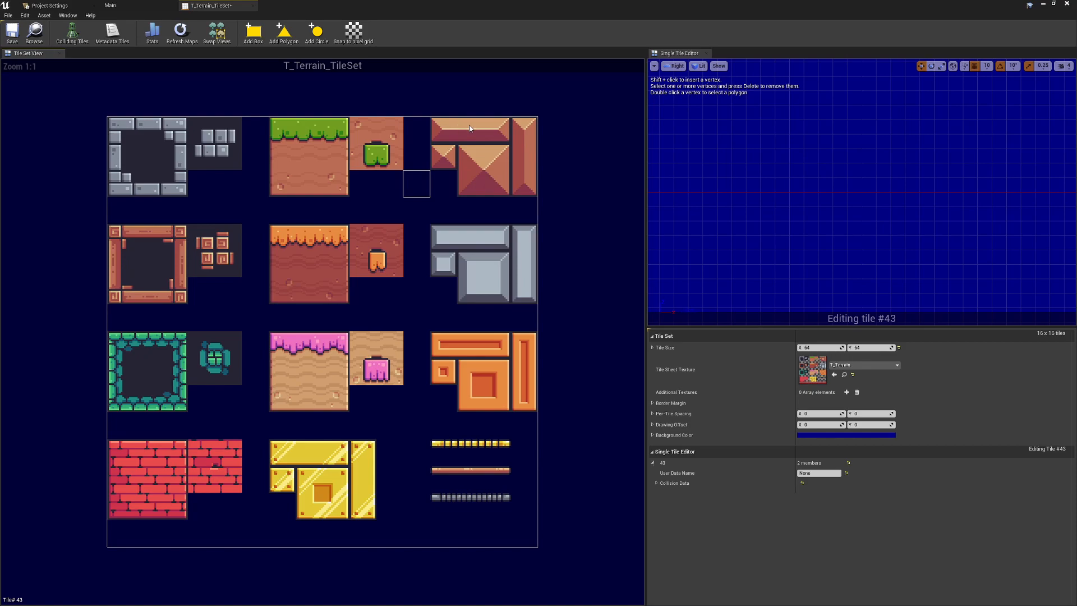
mouse_move(511, 136)
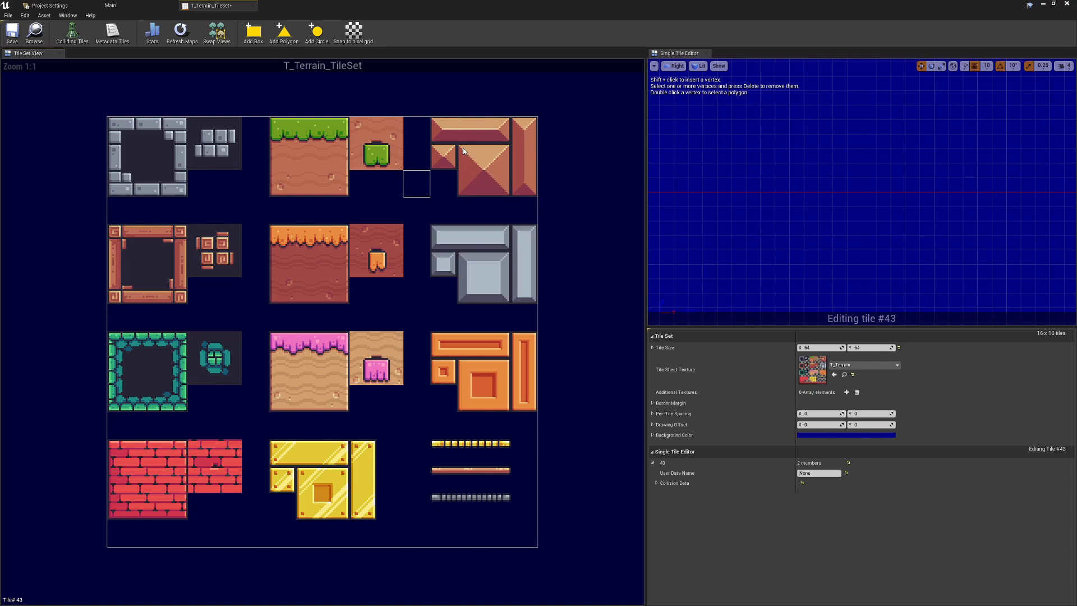
mouse_move(336, 136)
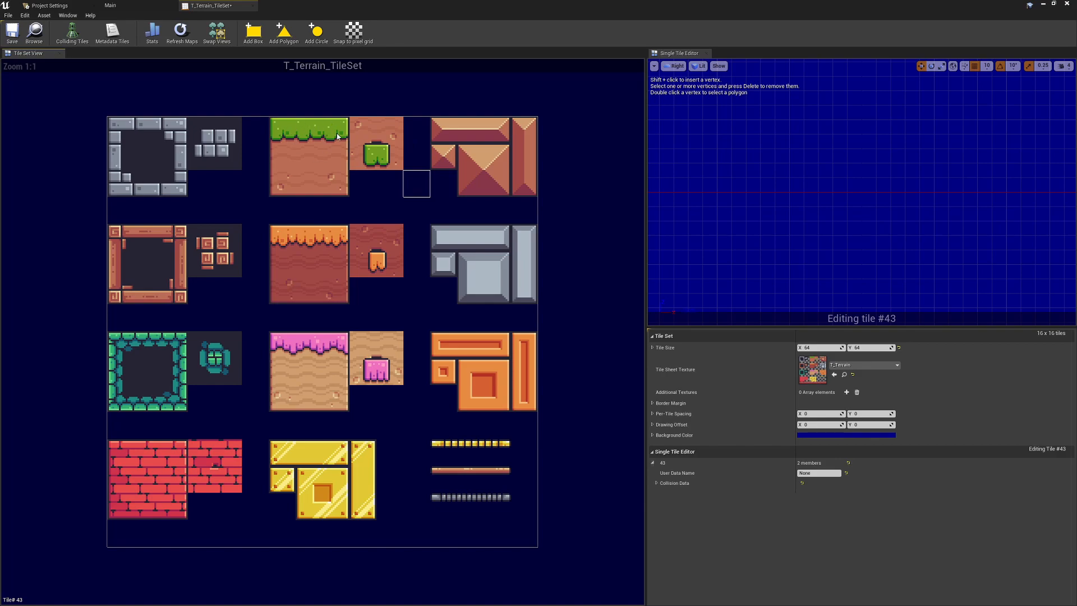
mouse_move(327, 192)
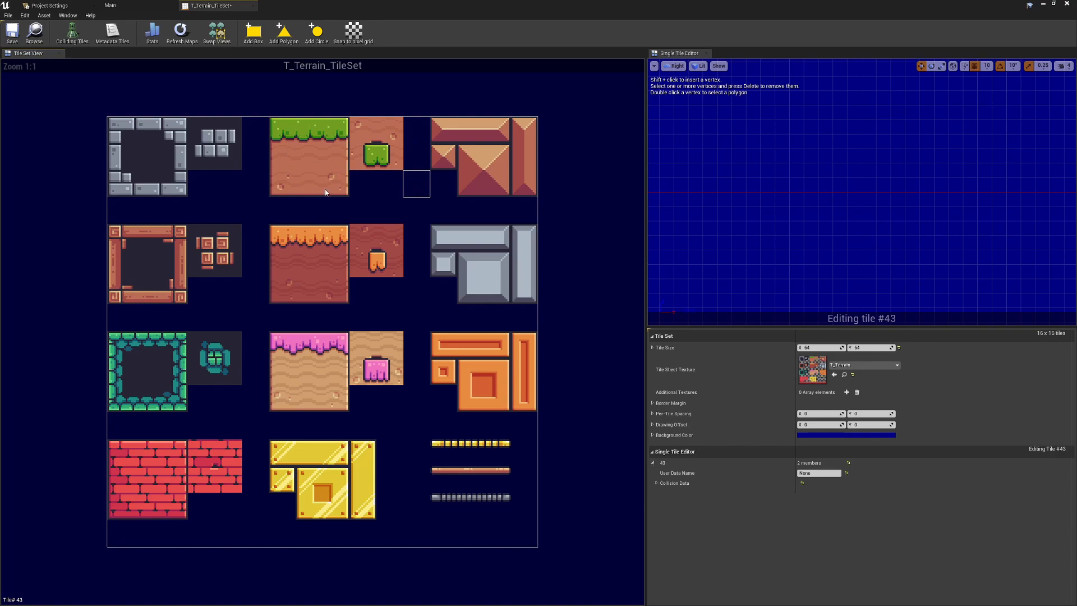
mouse_move(420, 156)
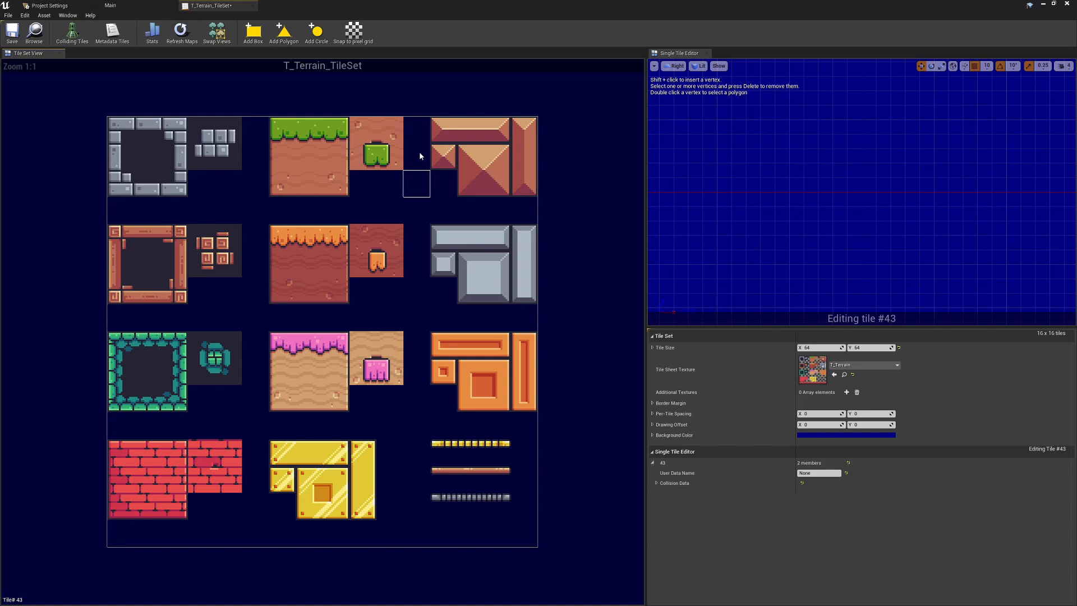
mouse_move(357, 187)
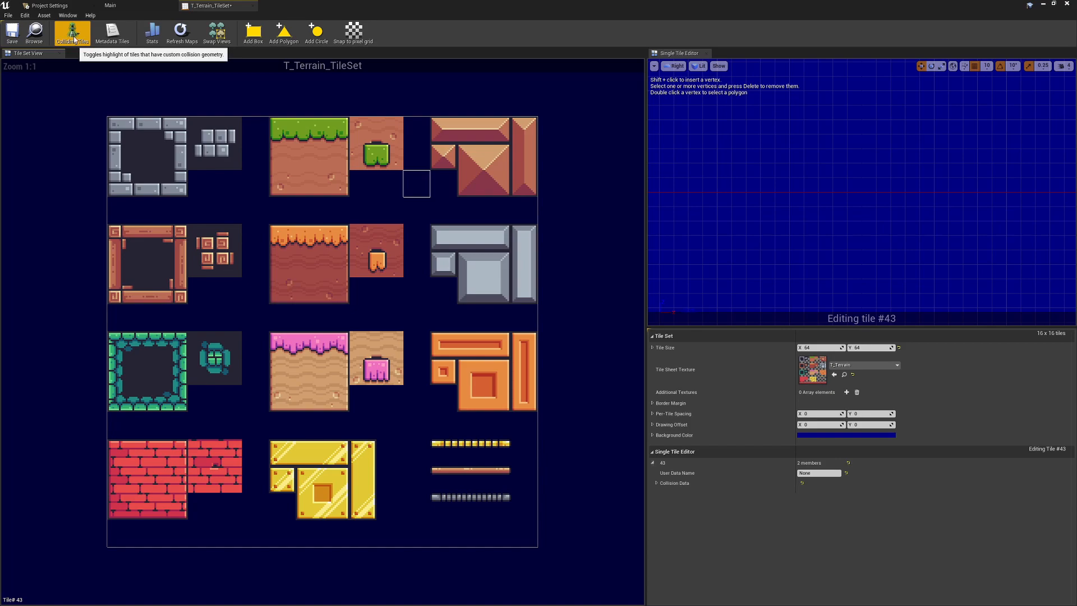
Highlight all tiles with collision geometry, then deselect tile 43 so no tile is open
click(72, 32)
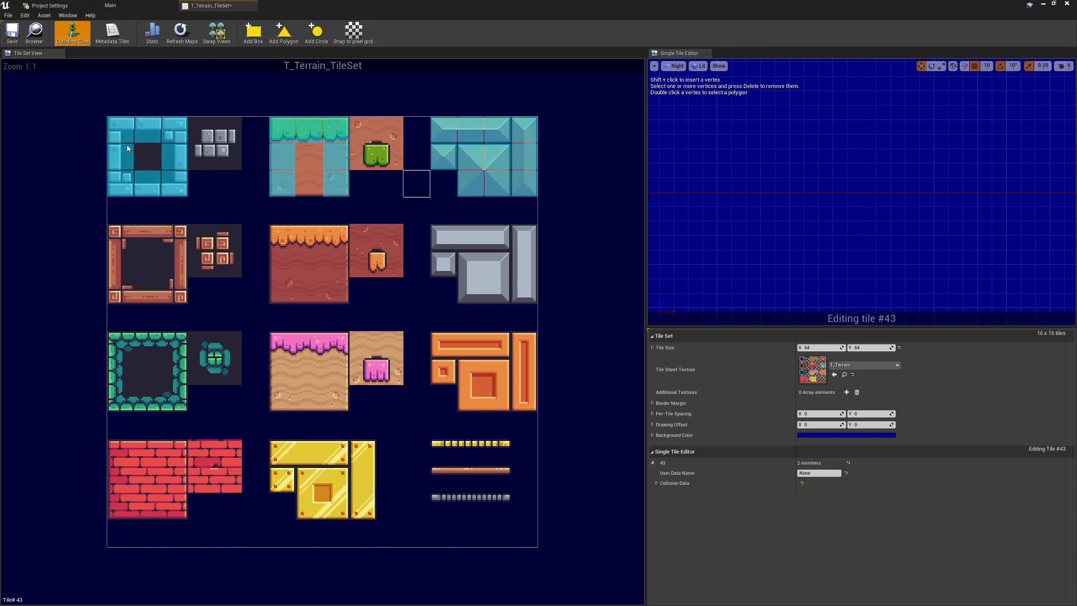
mouse_move(471, 152)
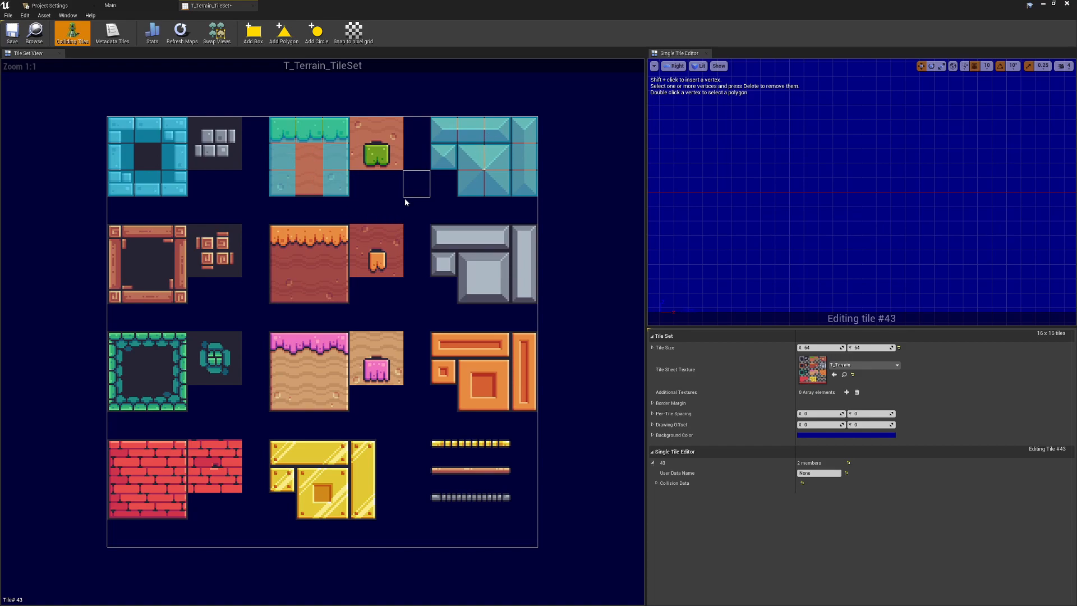
mouse_move(188, 173)
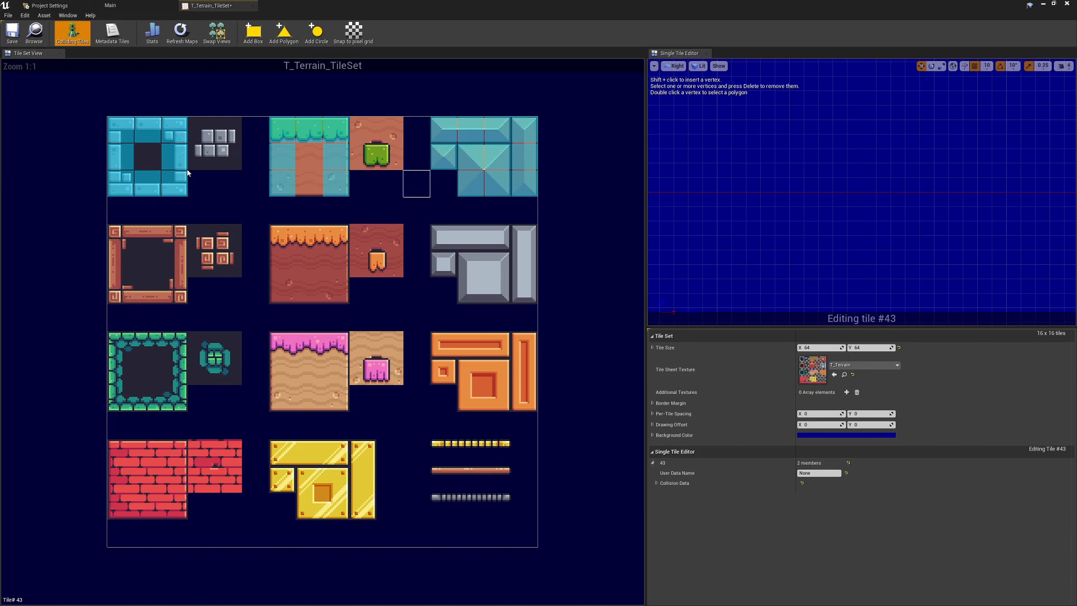
mouse_move(301, 182)
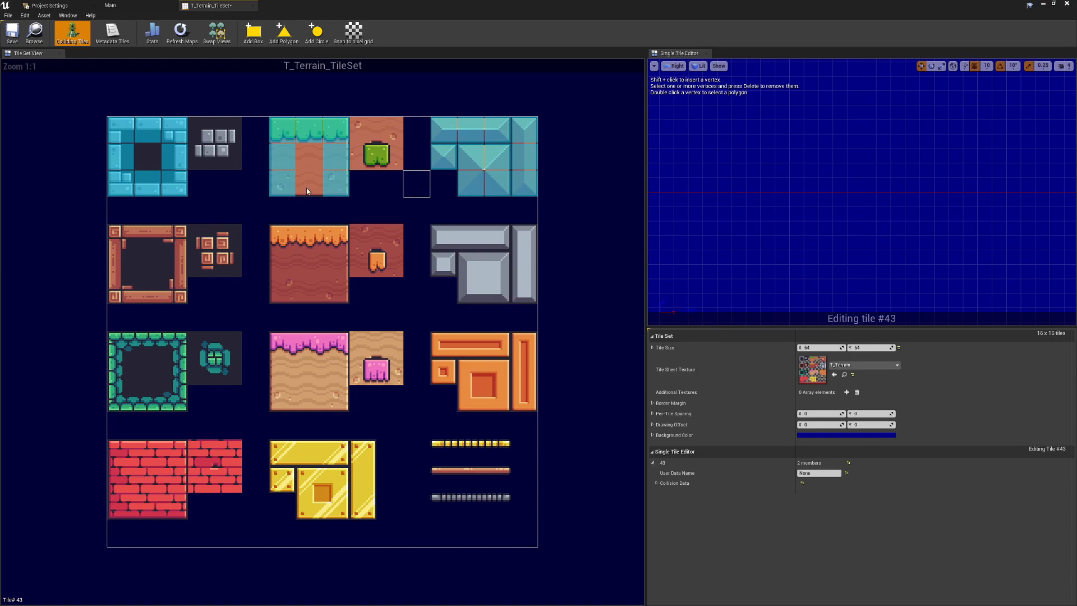
mouse_move(313, 160)
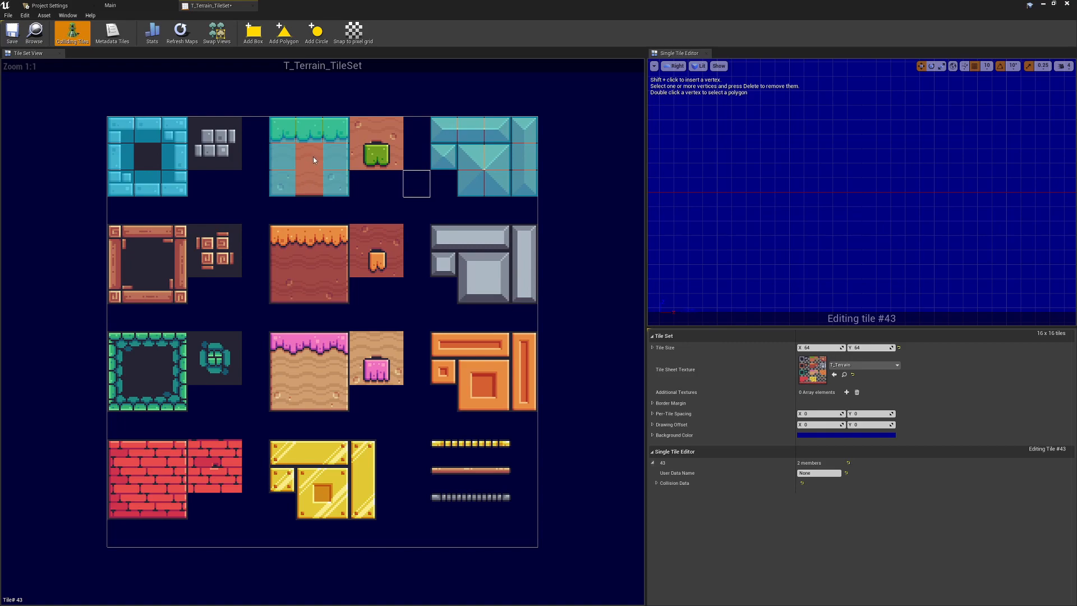
mouse_move(367, 127)
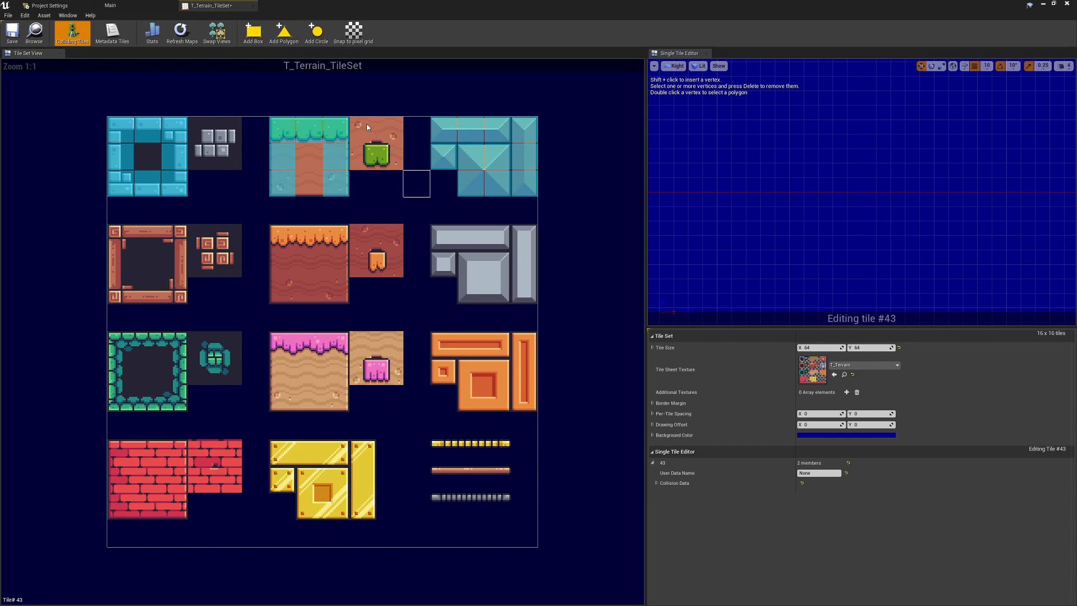
mouse_move(320, 158)
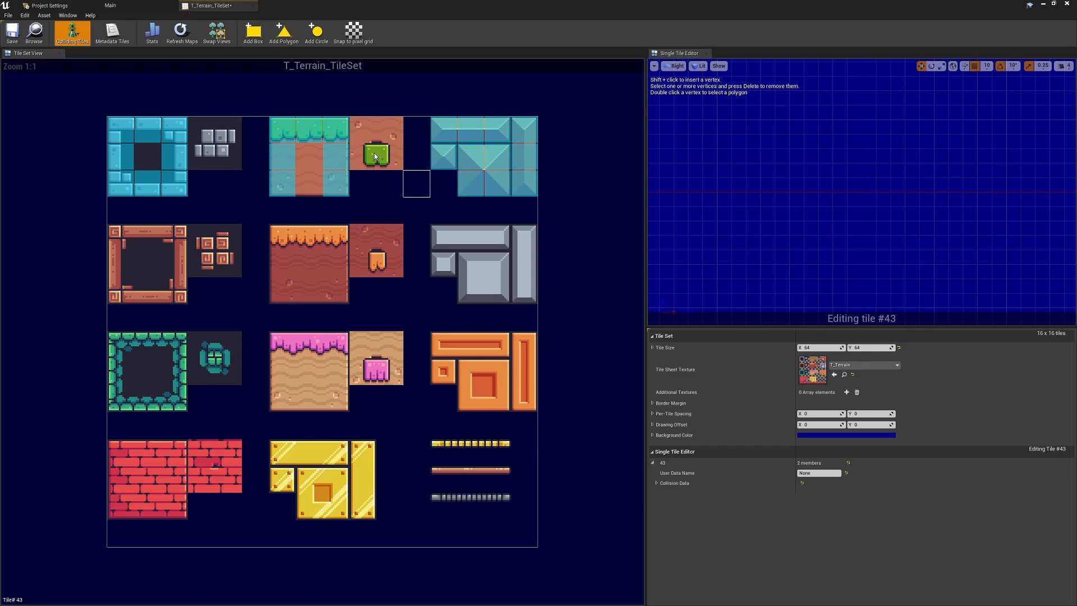
mouse_move(394, 155)
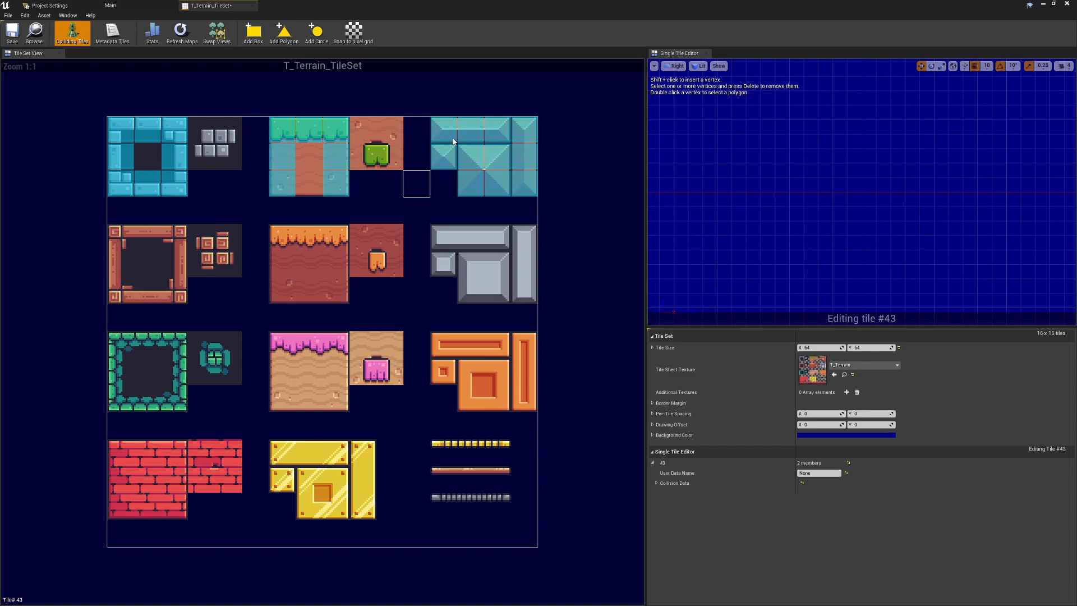
mouse_move(488, 180)
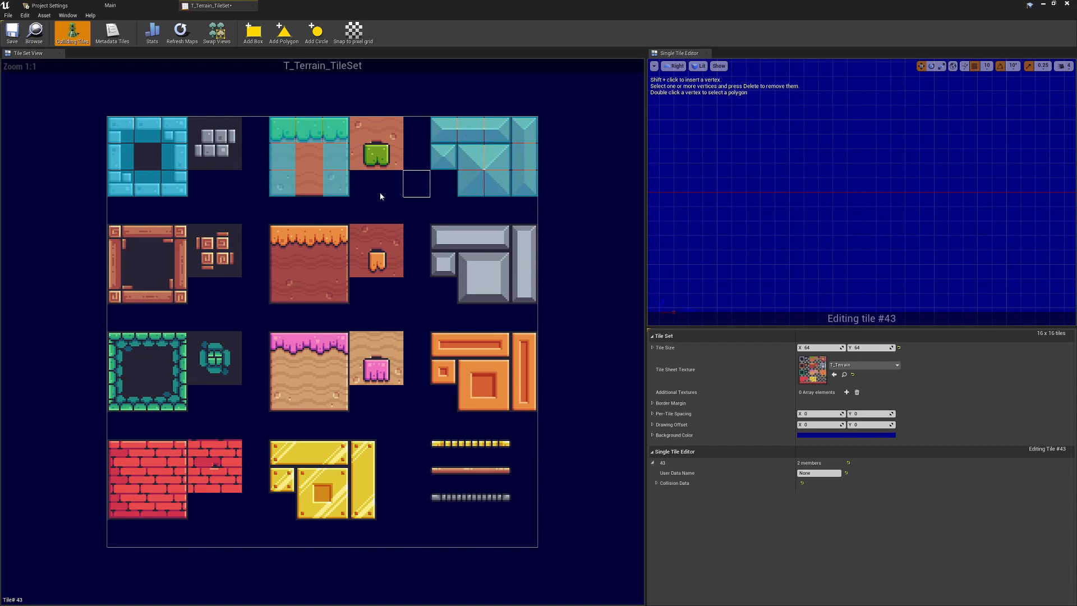
mouse_move(443, 472)
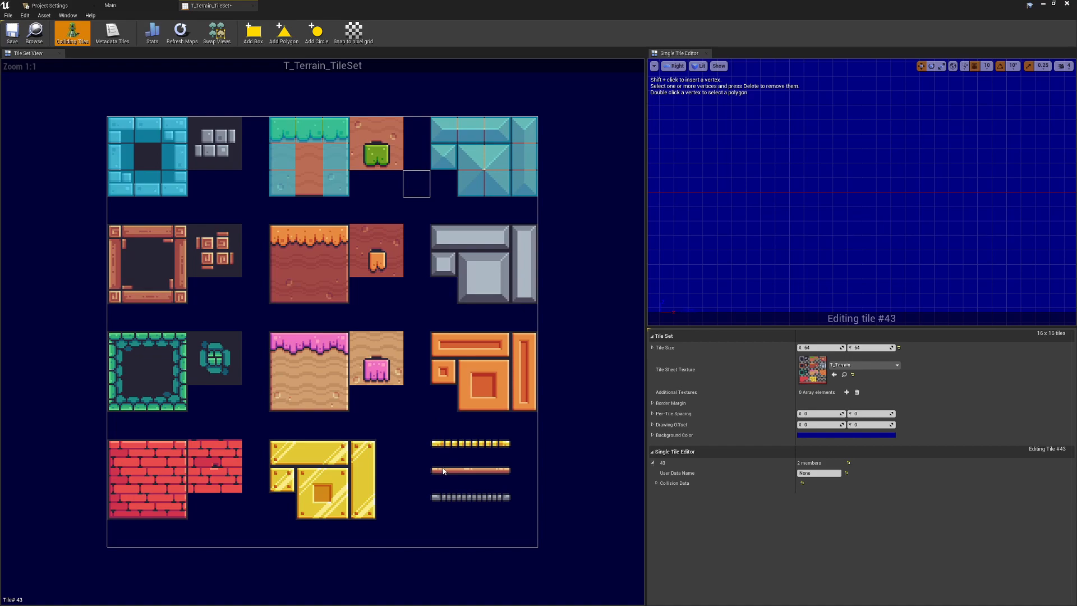
mouse_move(439, 477)
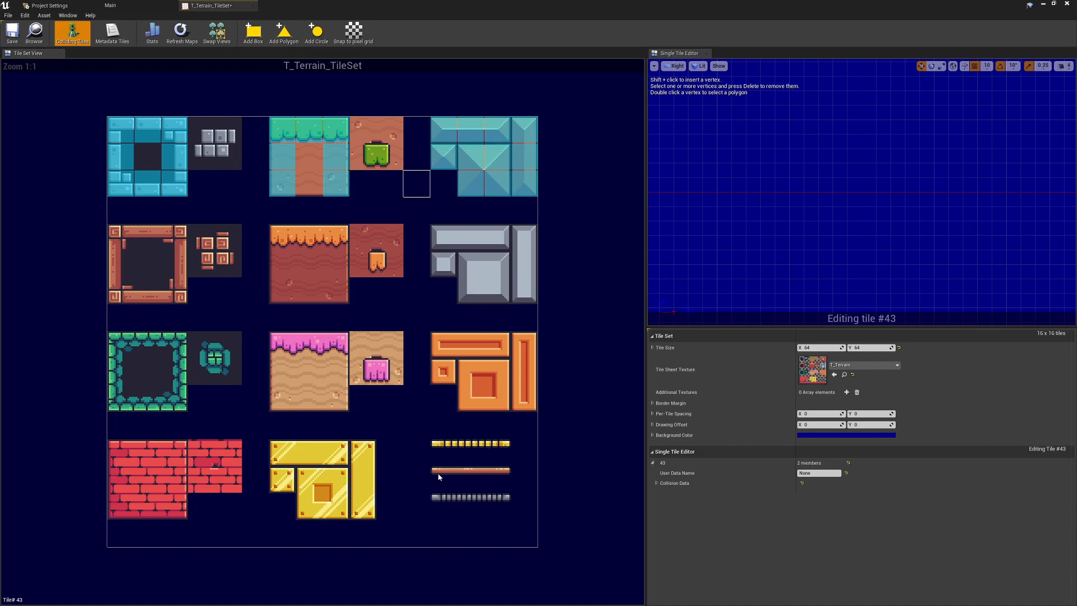
click(470, 479)
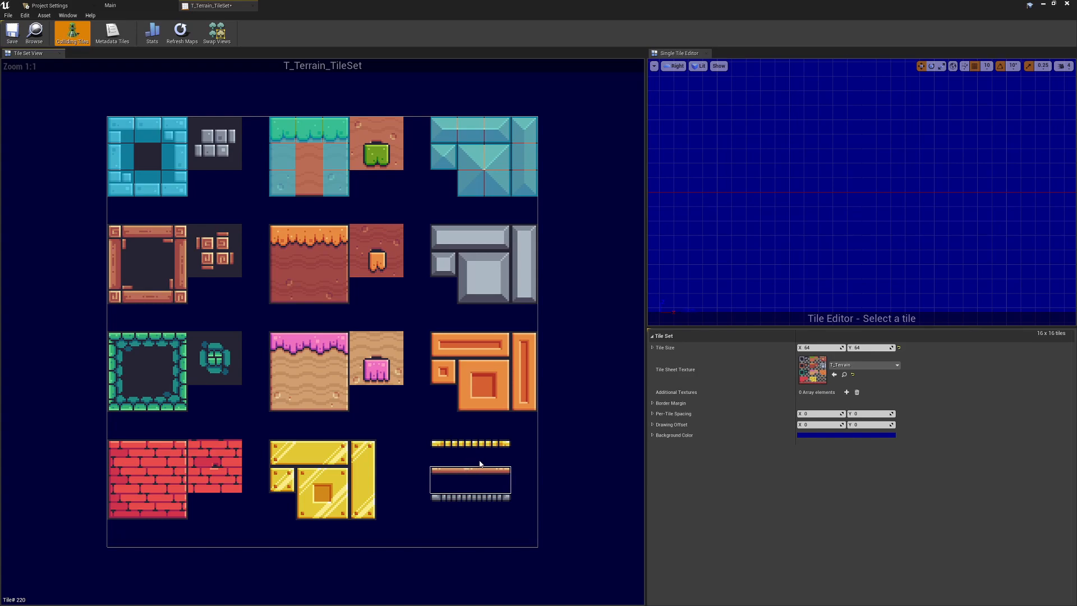
mouse_move(479, 486)
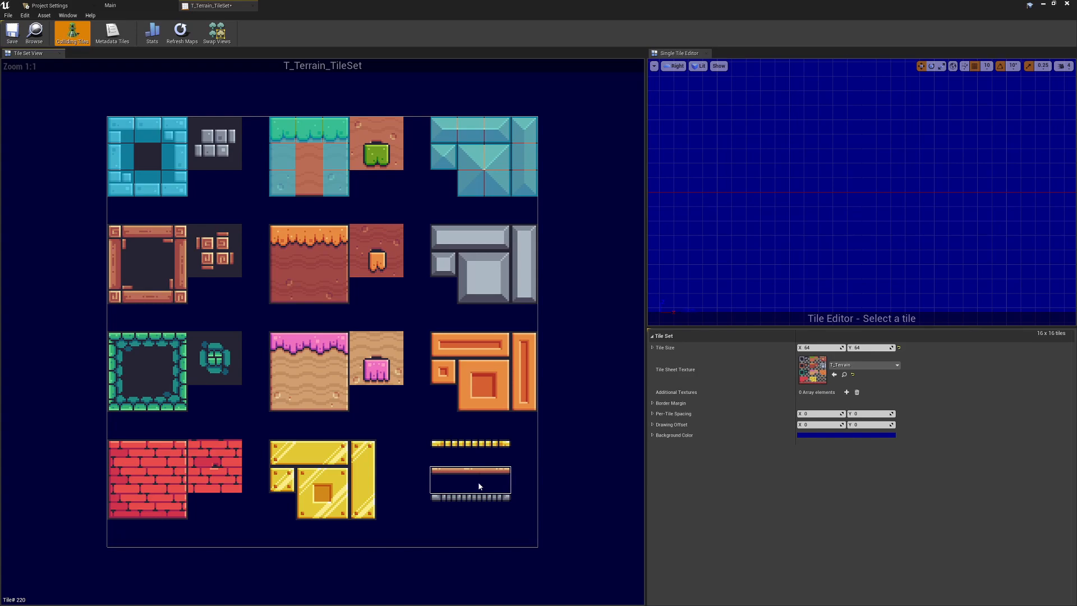
mouse_move(455, 479)
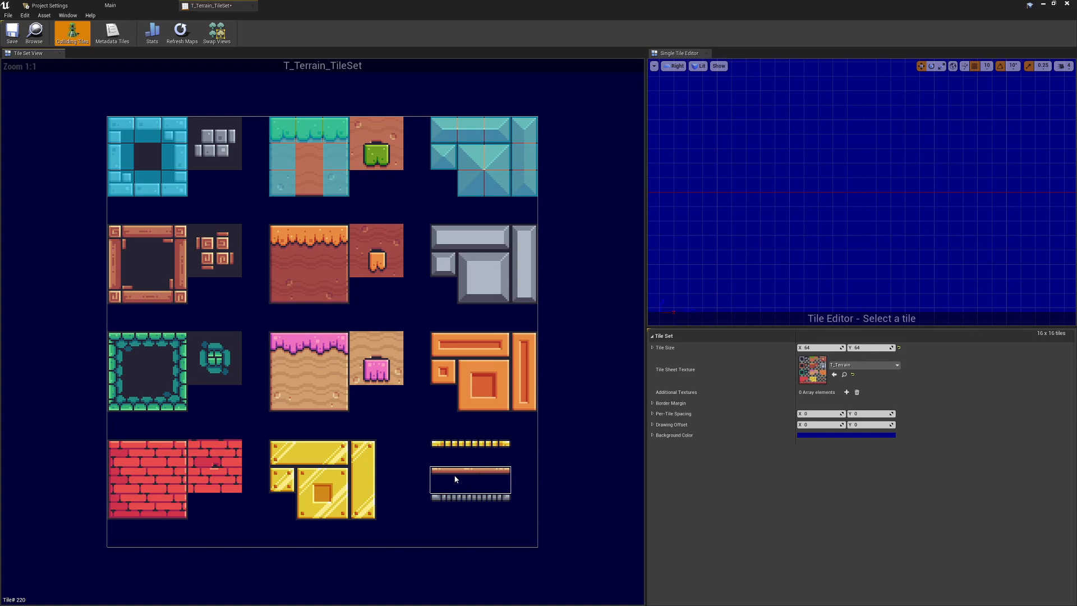
mouse_move(472, 484)
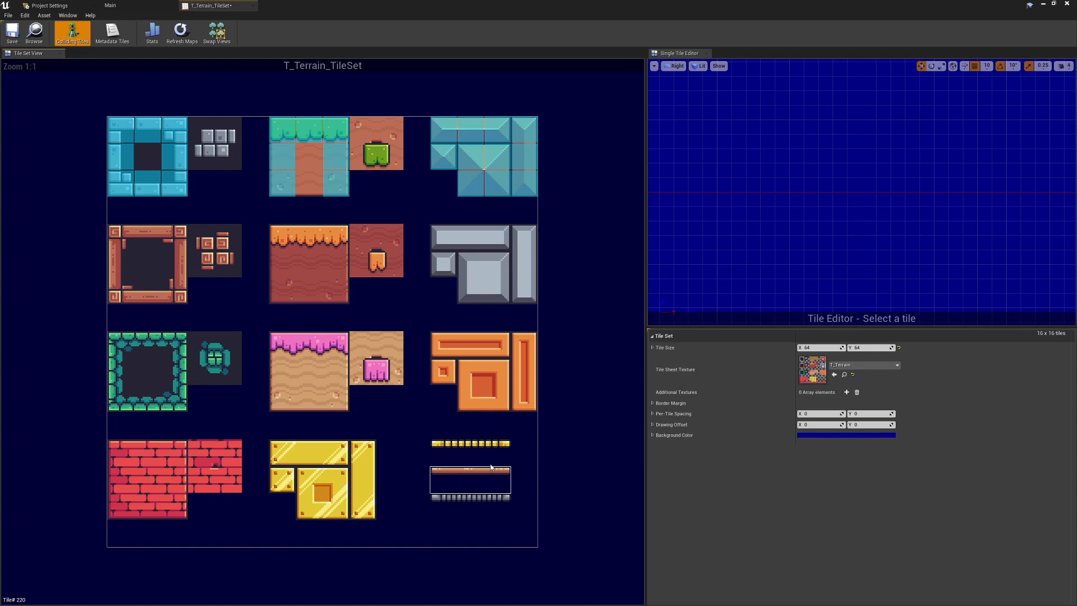
mouse_move(330, 257)
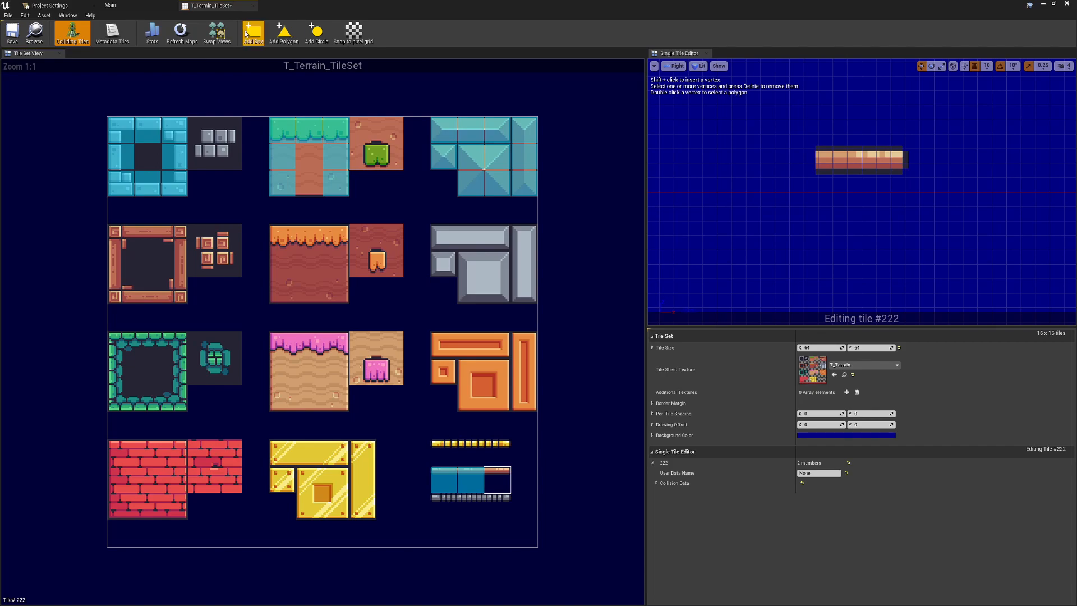
Add box collisions to bridge tiles 220-222 and trim 220 and 221 to the plank's height
click(253, 33)
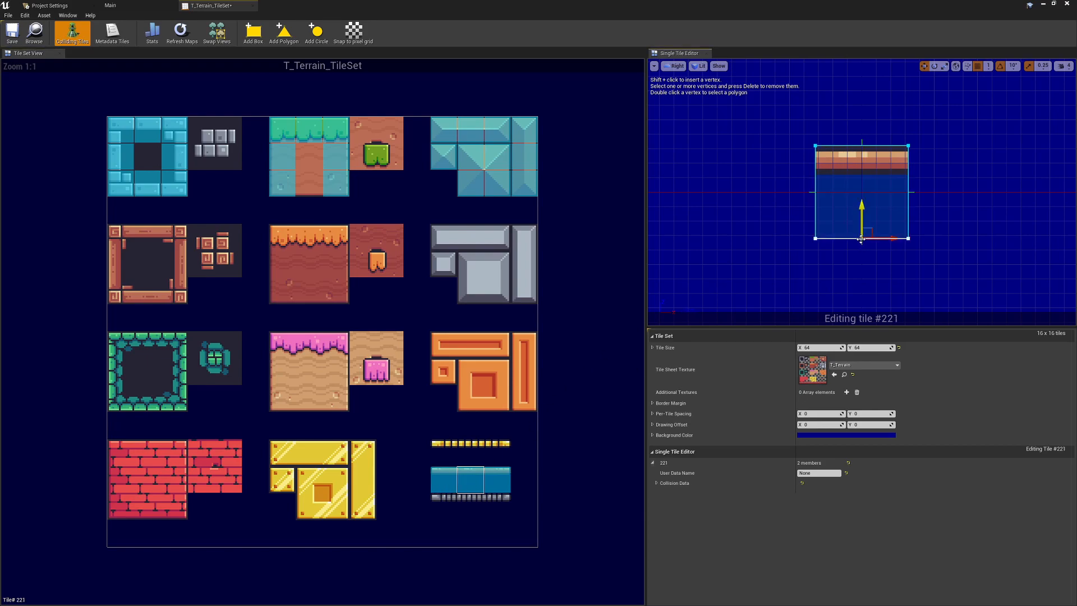
click(444, 479)
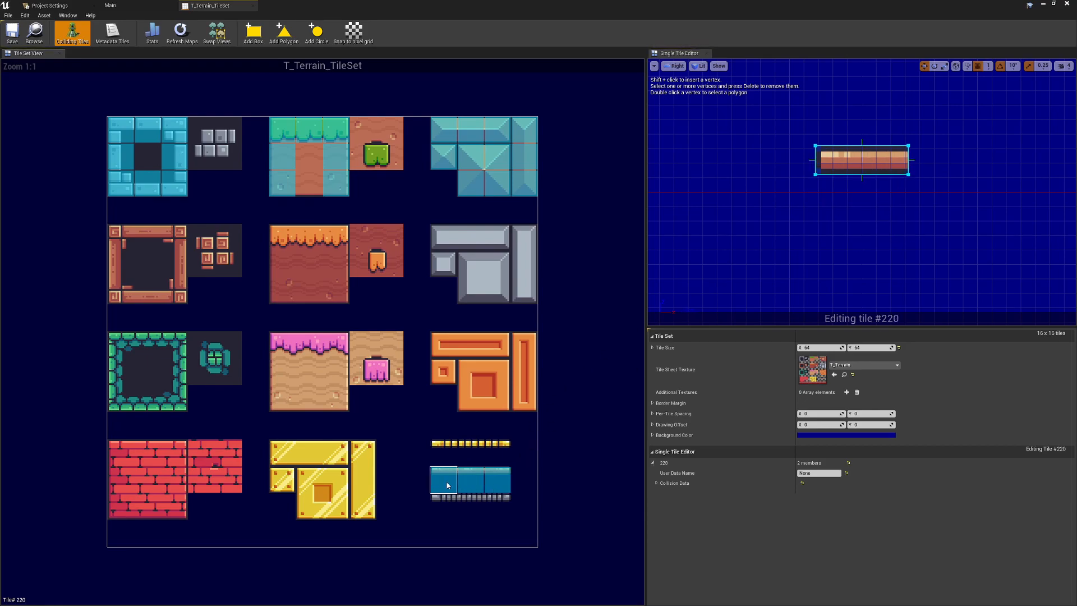
click(455, 482)
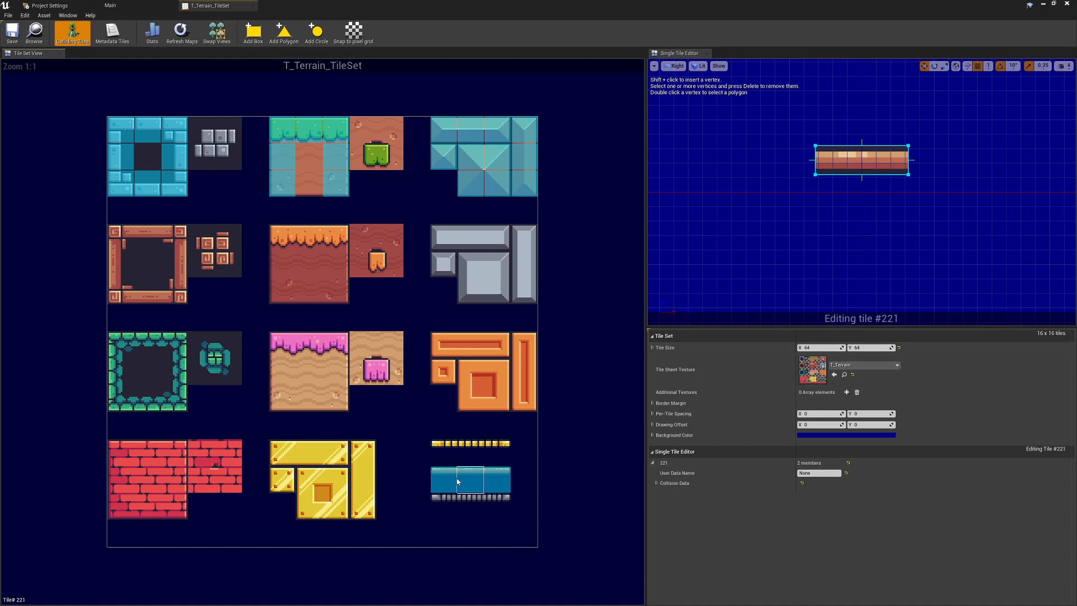
click(442, 482)
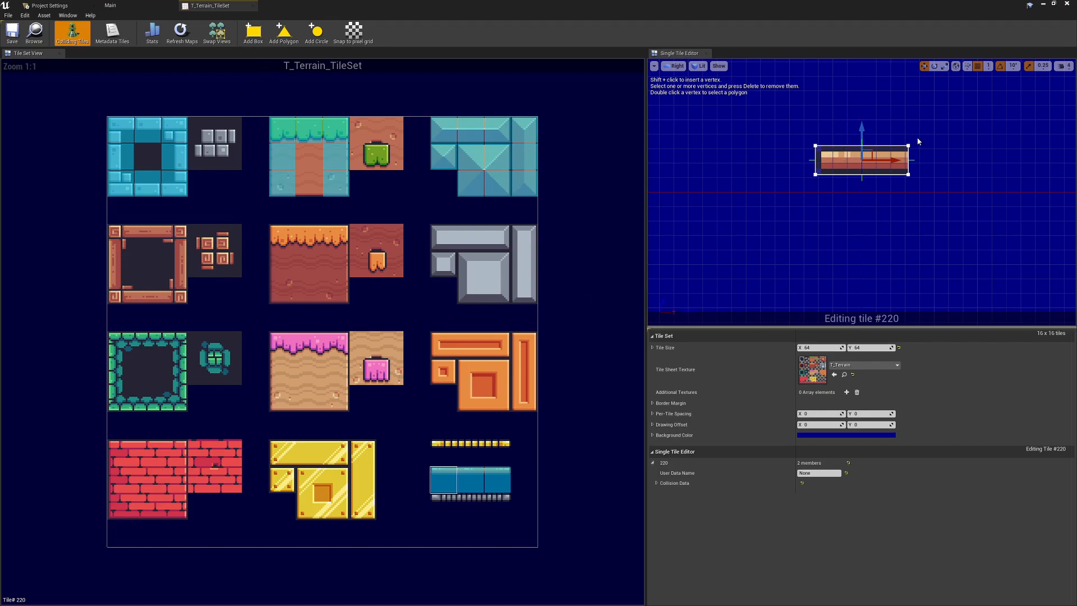
mouse_move(504, 430)
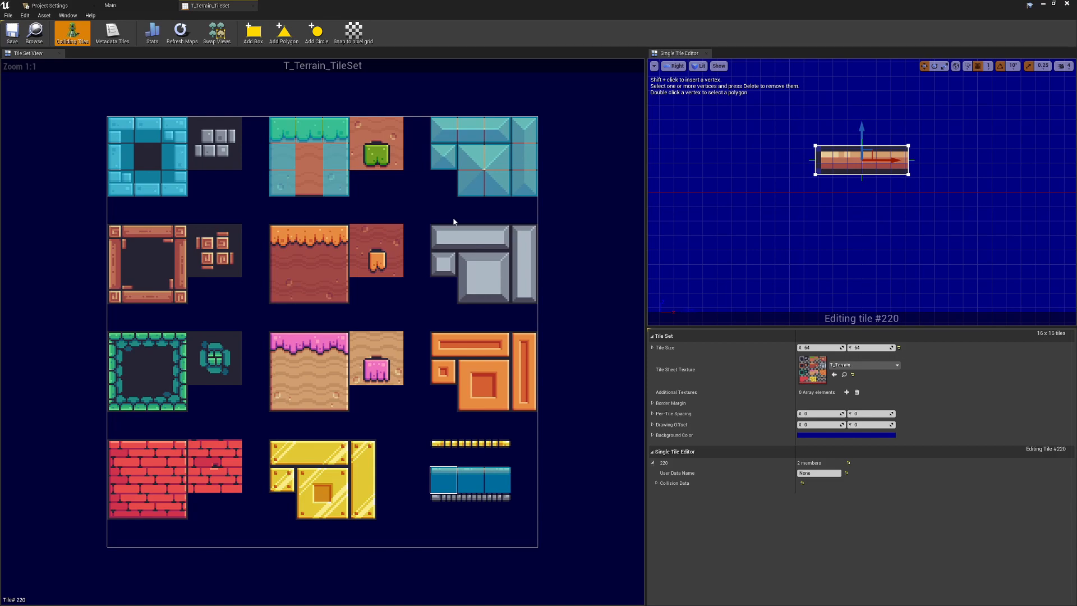
mouse_move(312, 180)
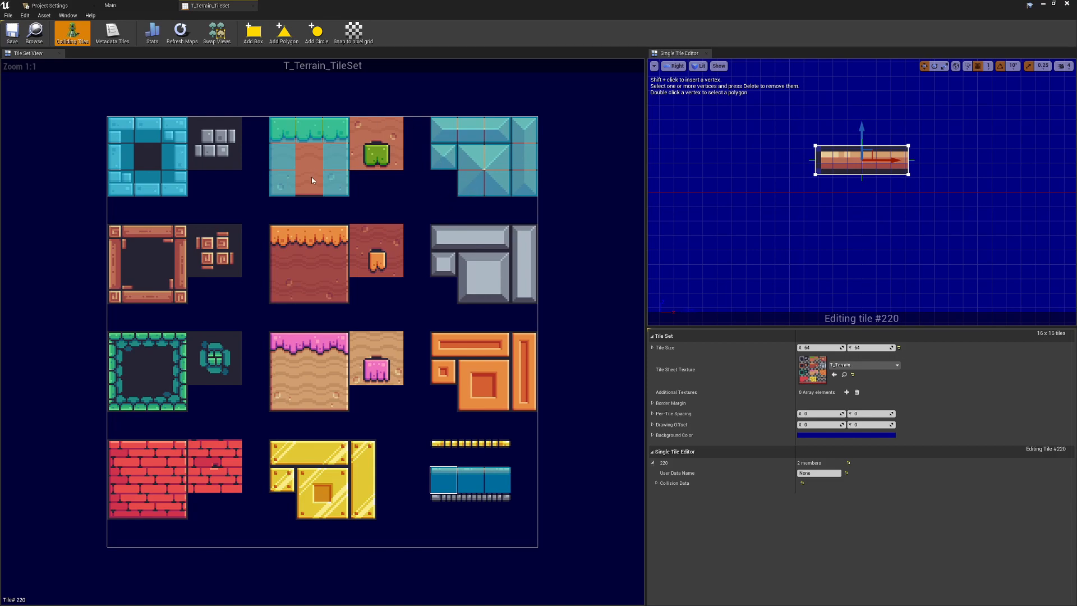
mouse_move(167, 5)
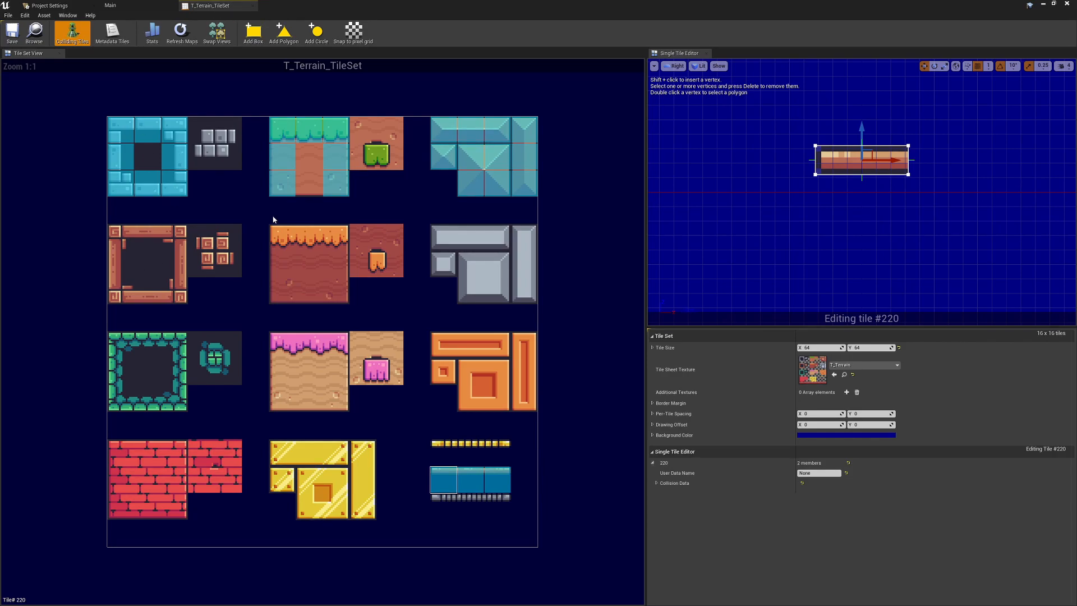
mouse_move(495, 336)
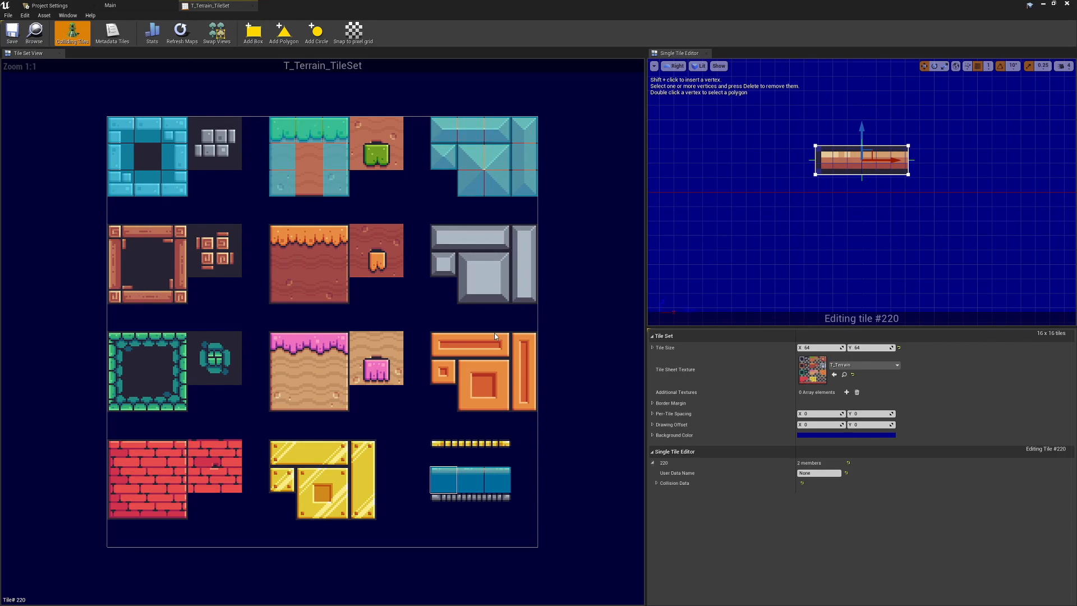
mouse_move(258, 372)
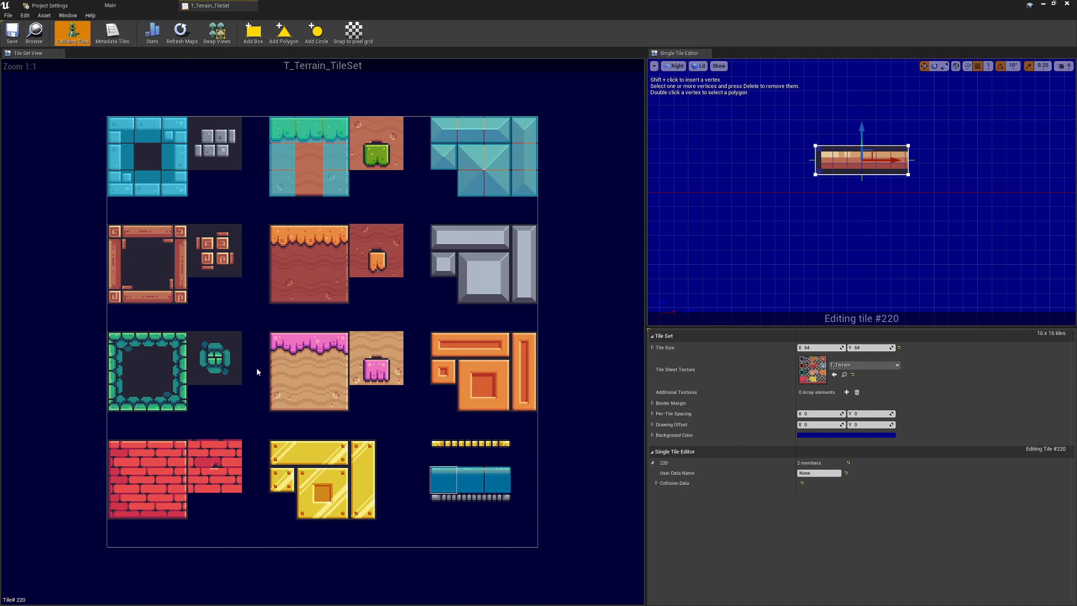
mouse_move(292, 200)
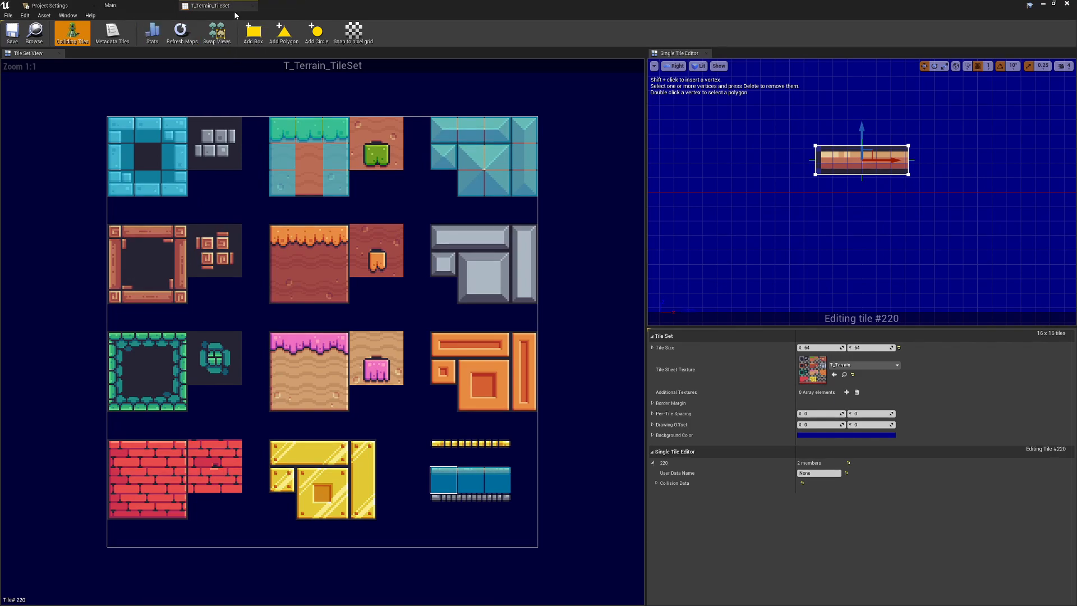
mouse_move(158, 171)
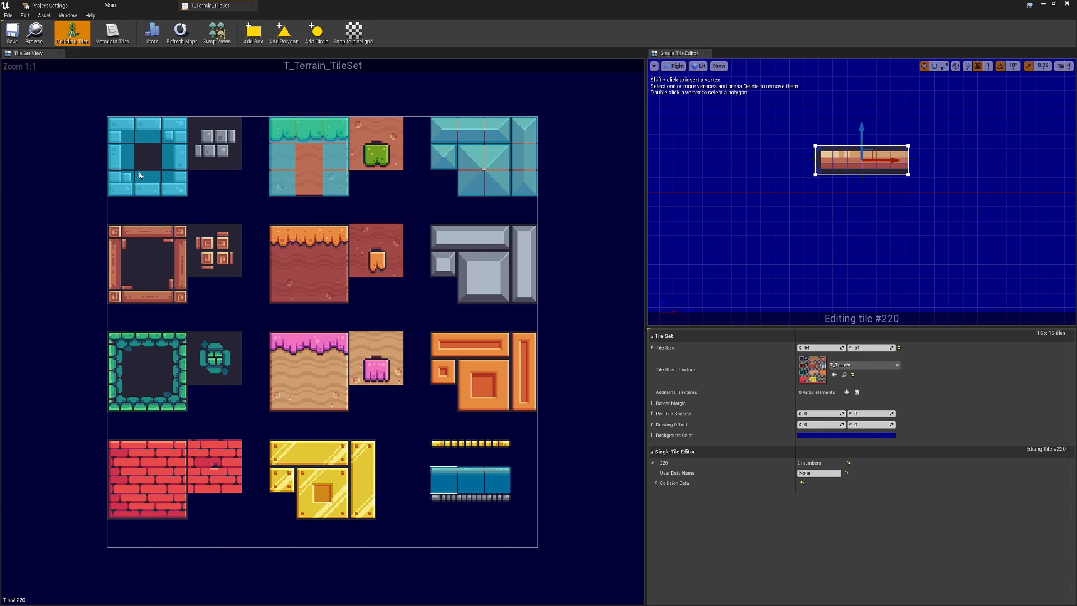
mouse_move(221, 93)
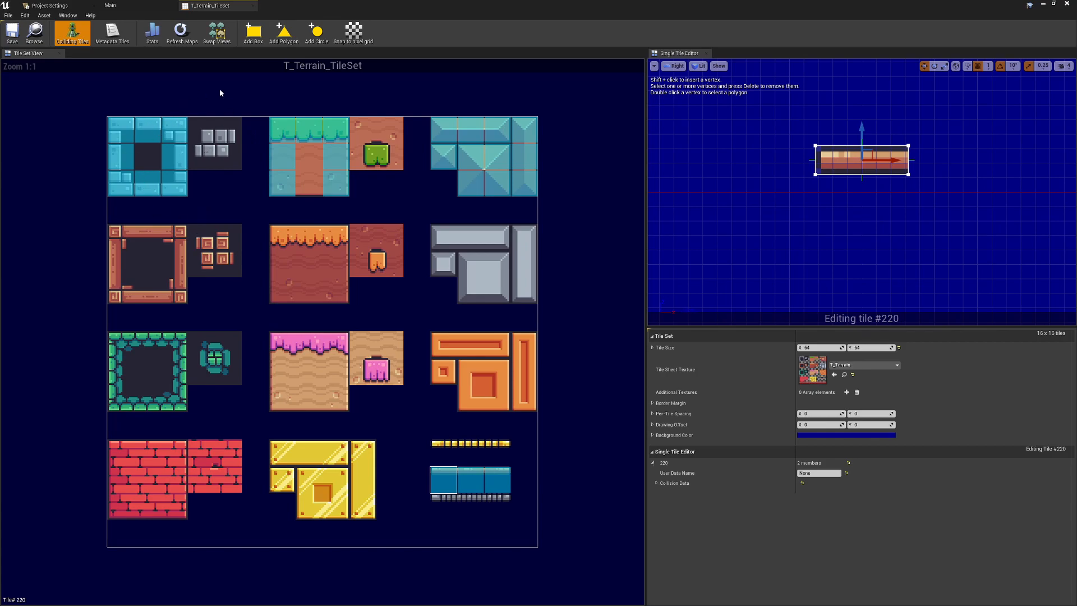
mouse_move(253, 5)
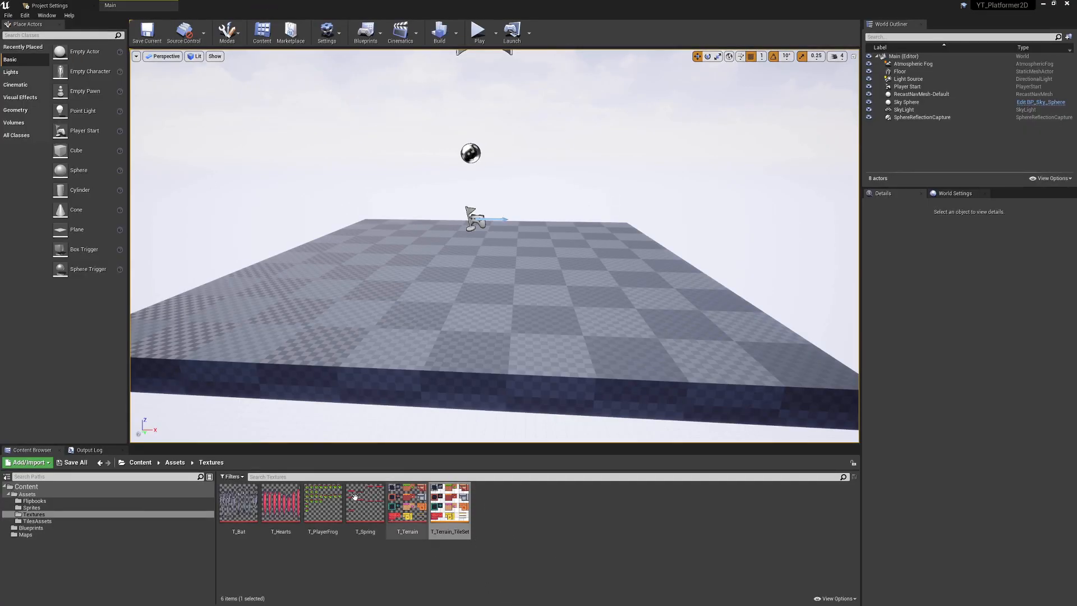
Move T_Terrain_TileSet from Textures into the TilesAssets folder and show that folder's contents
drag(450, 501, 55, 520)
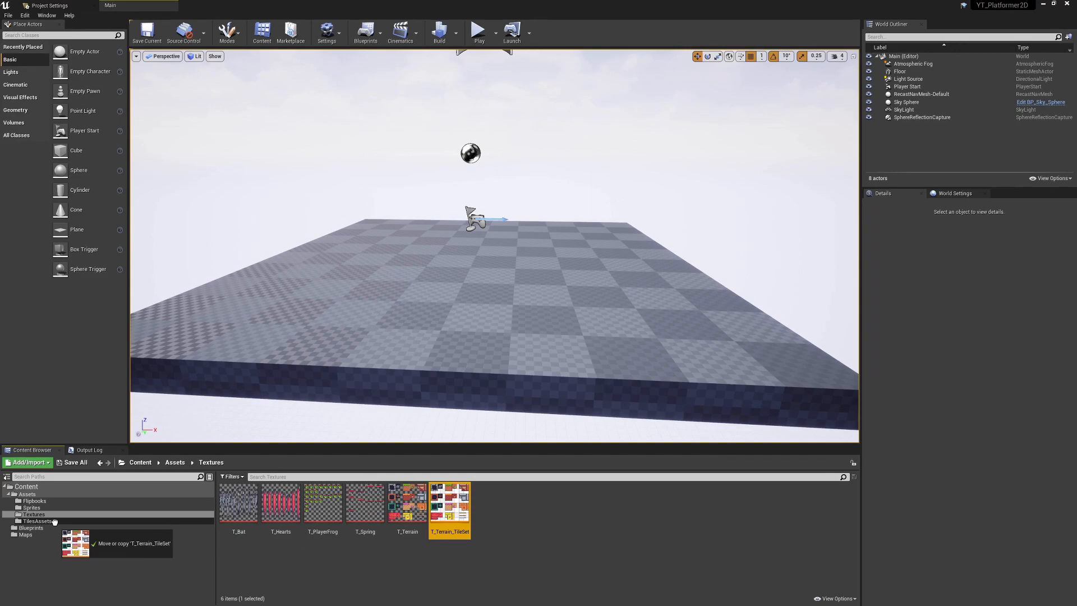
drag(450, 501, 38, 521)
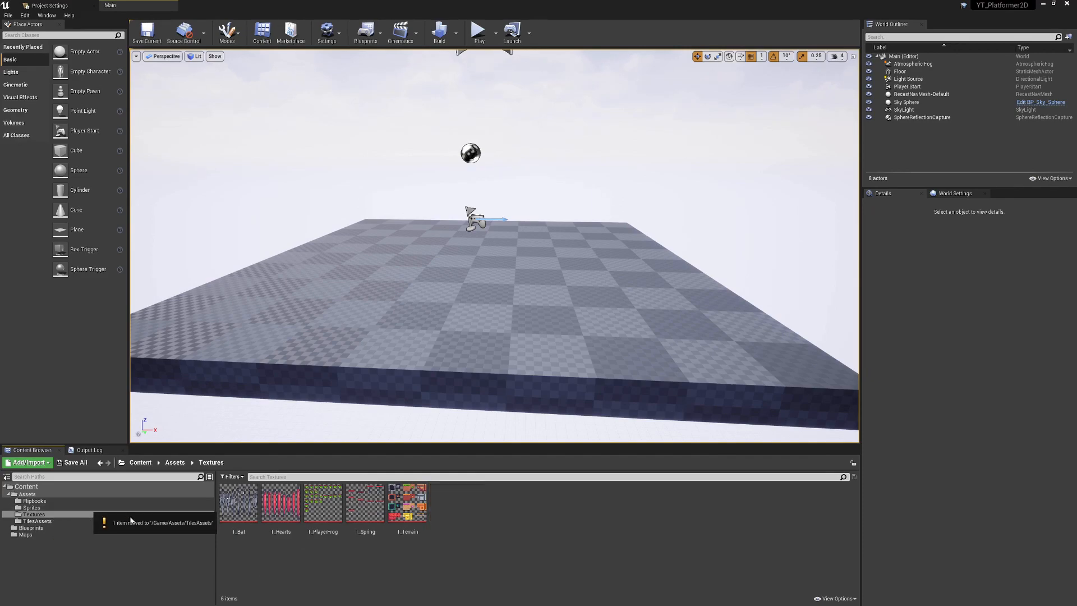
click(37, 521)
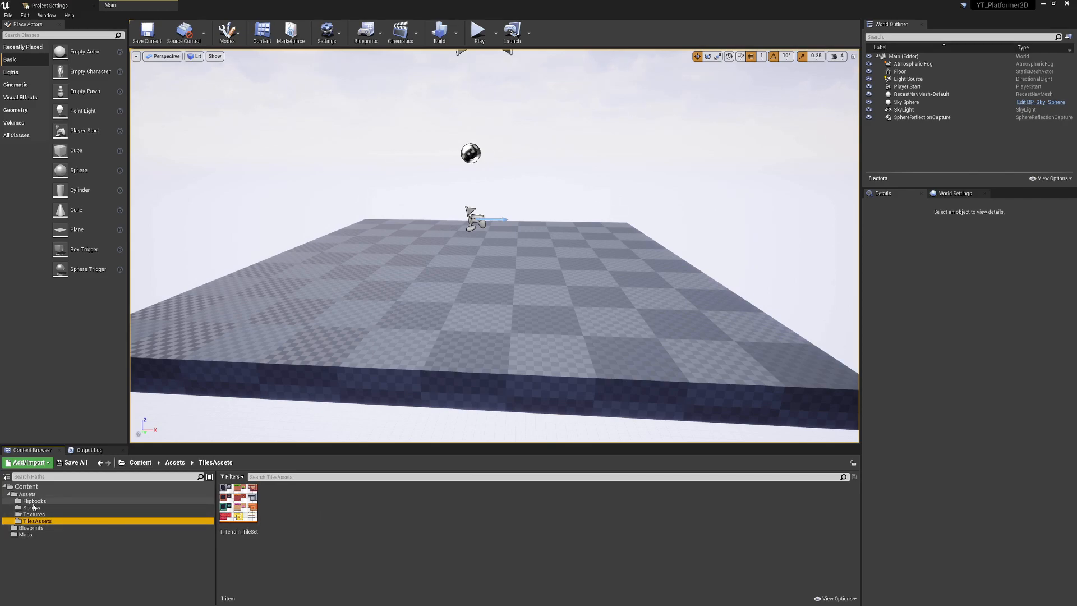
mouse_move(250, 514)
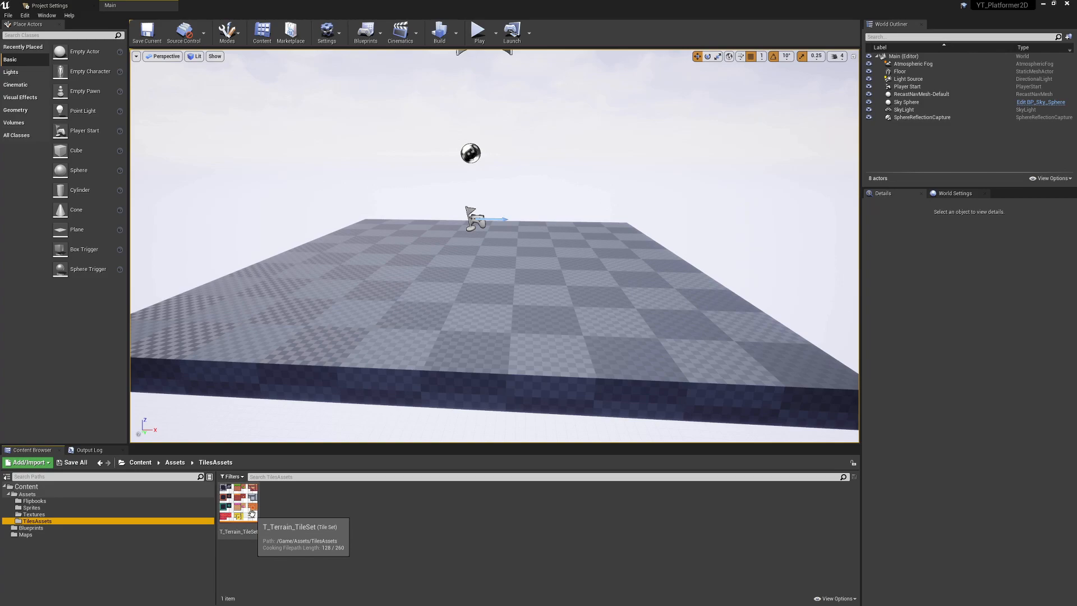